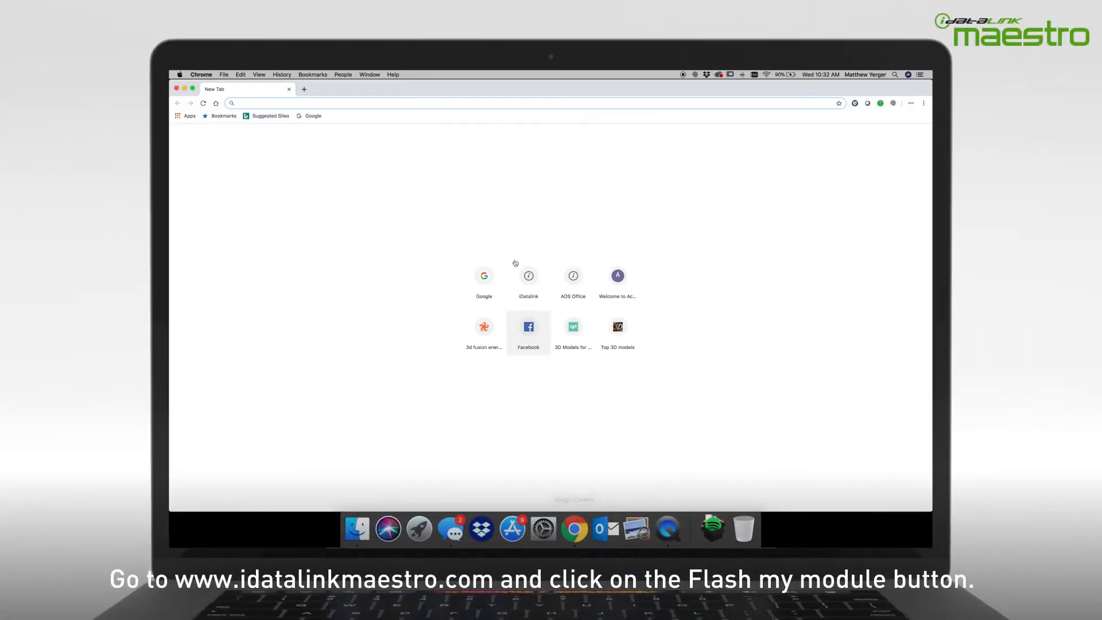
Go to idatalinkmaestro.com, start Flash My Module, and reach the Weblink Desktop download page
{"action": "type", "text": "idatalinkmaestro.com"}
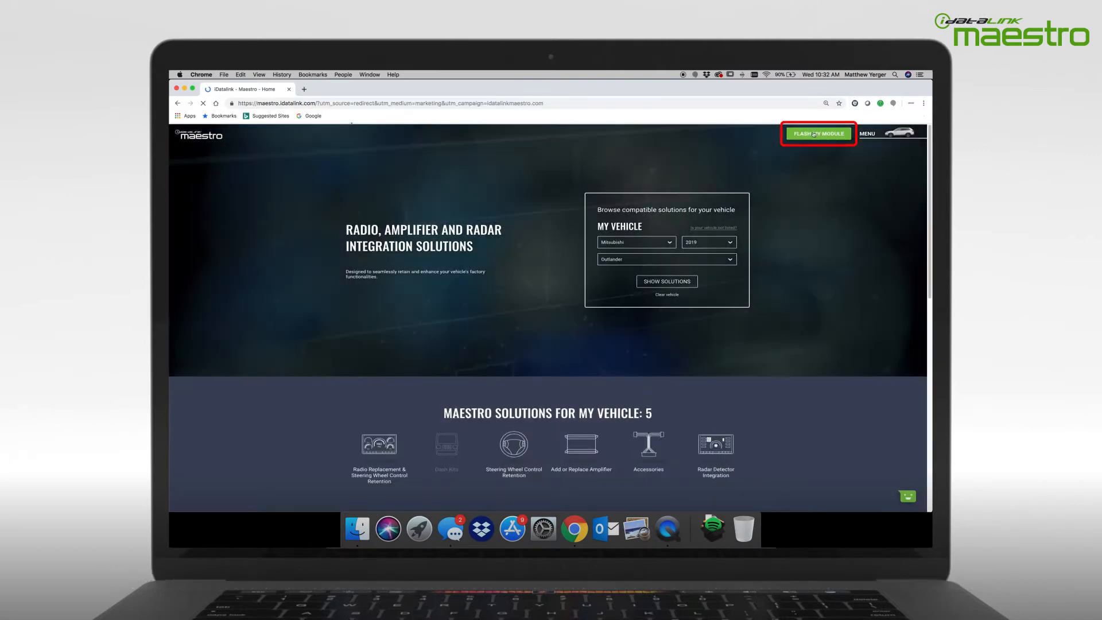
{"action": "left_click", "coordinate": [818, 134]}
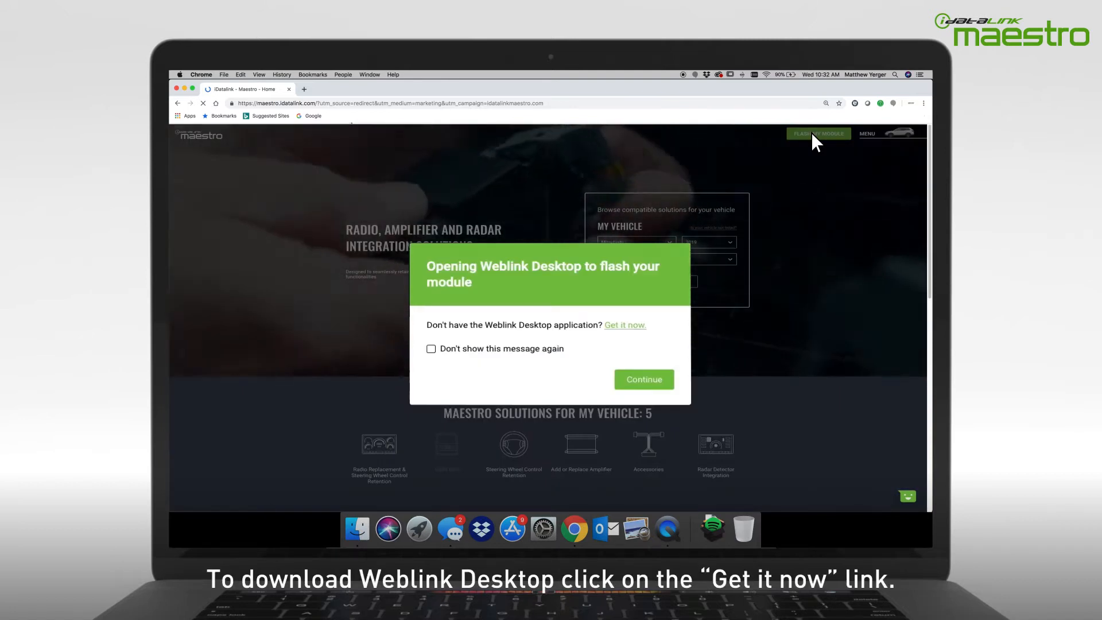
{"action": "mouse_move", "coordinate": [623, 325]}
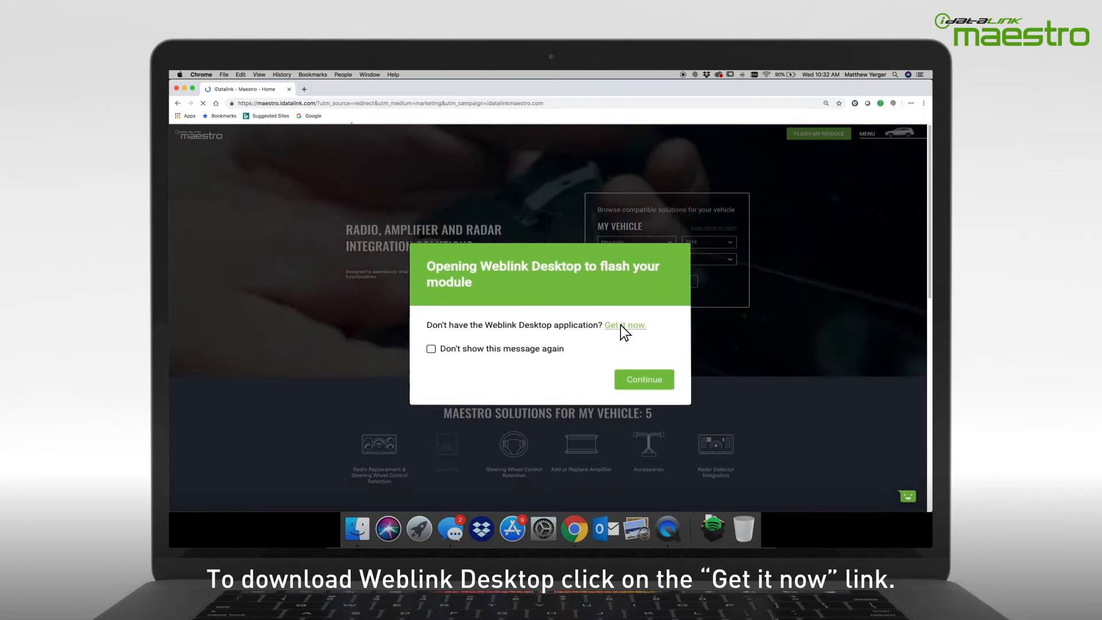
{"action": "left_click", "coordinate": [624, 325]}
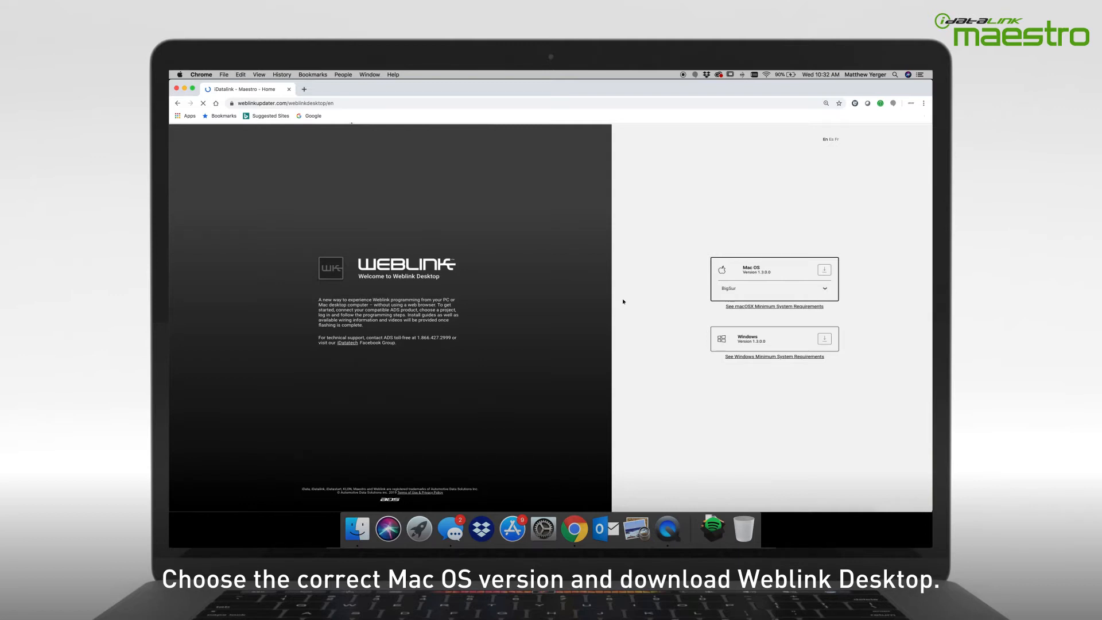
Check About This Mac to confirm the Mac runs macOS Catalina
{"action": "left_click", "coordinate": [179, 74]}
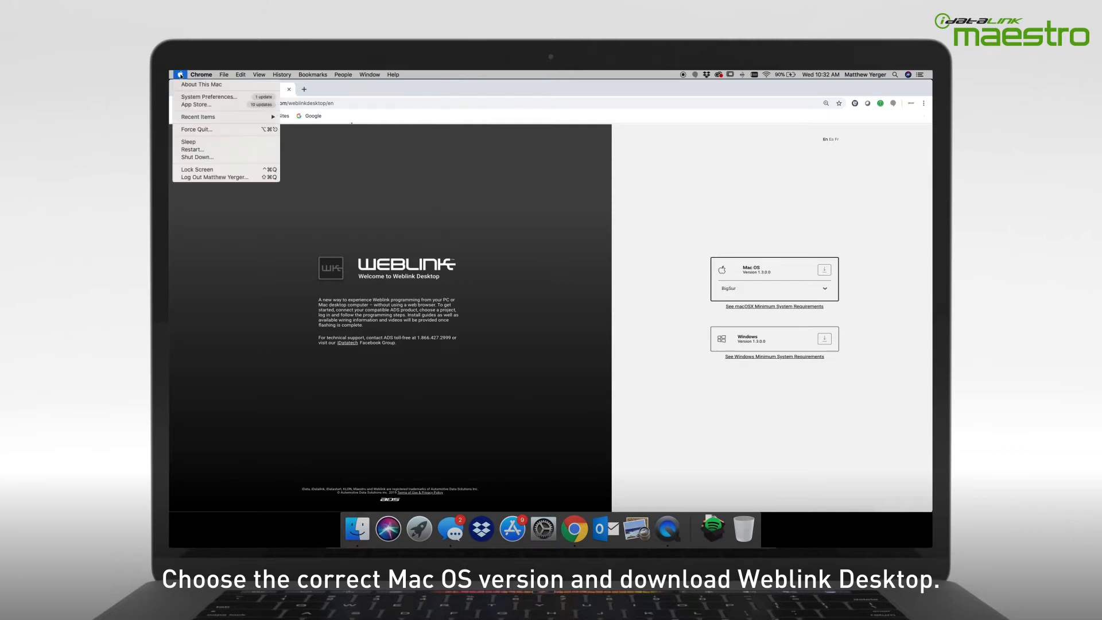
{"action": "mouse_move", "coordinate": [203, 84]}
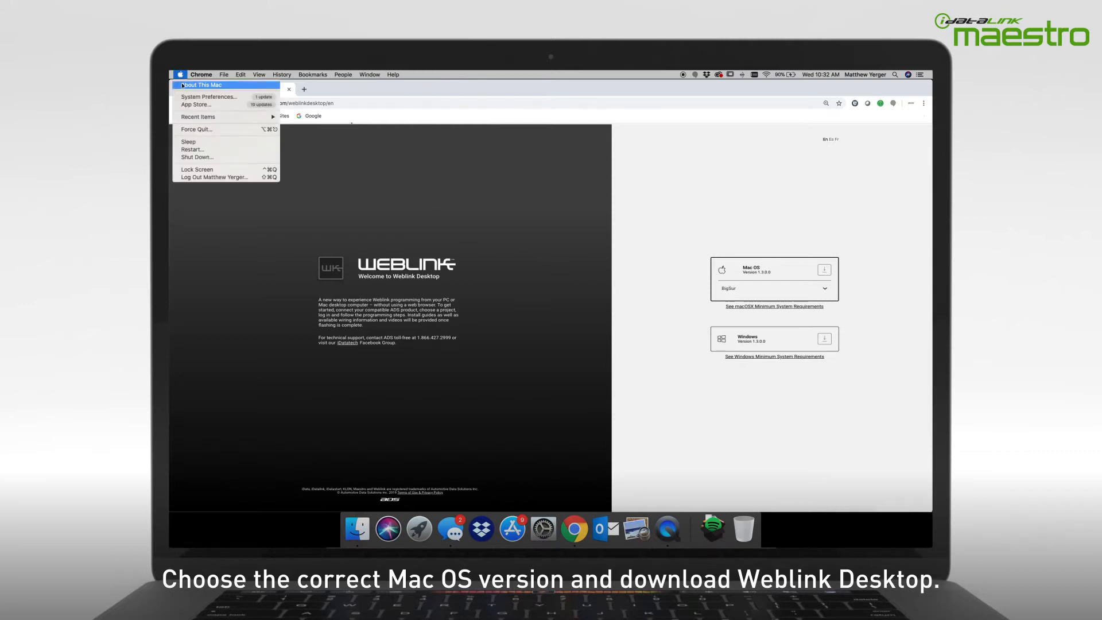
{"action": "left_click", "coordinate": [203, 85]}
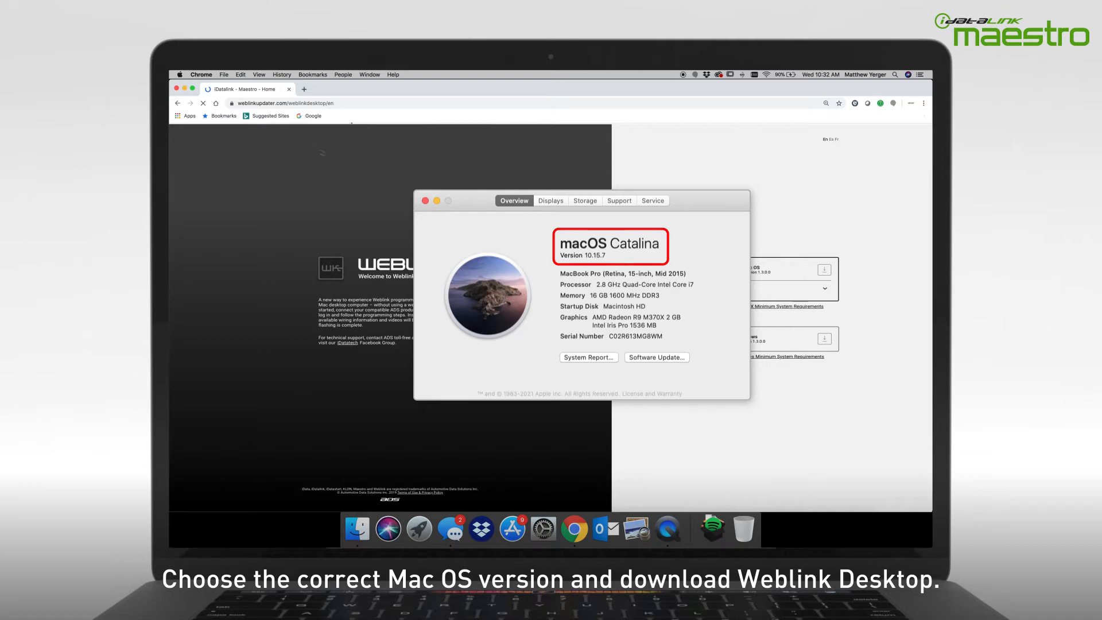
{"action": "left_click", "coordinate": [425, 200]}
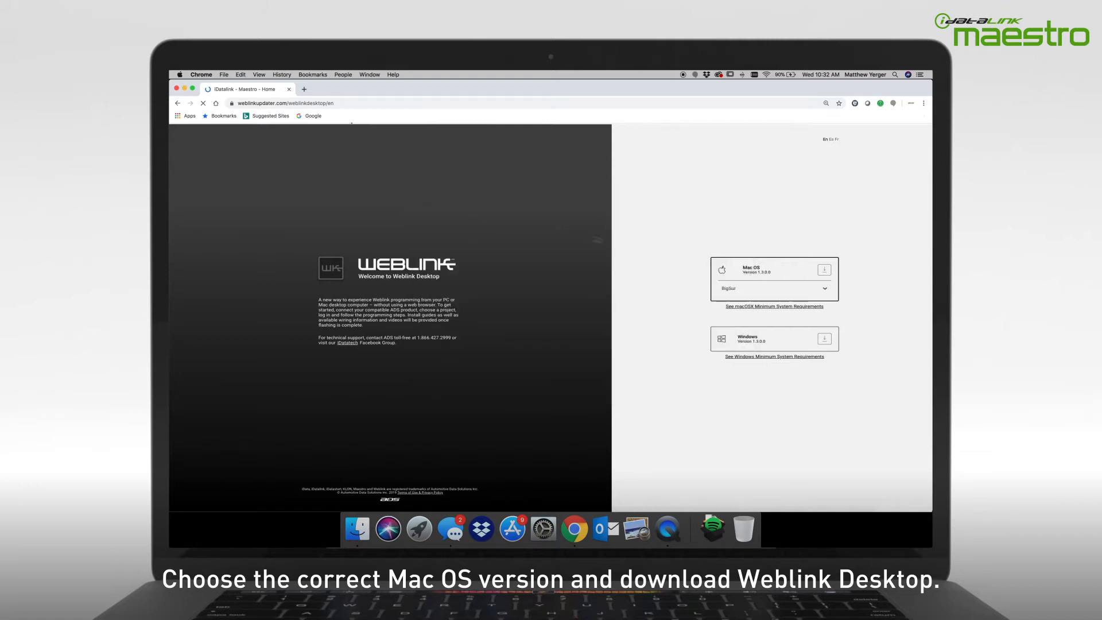
Download Weblink Desktop for Mac OS with Catalina selected
{"action": "left_click", "coordinate": [772, 288]}
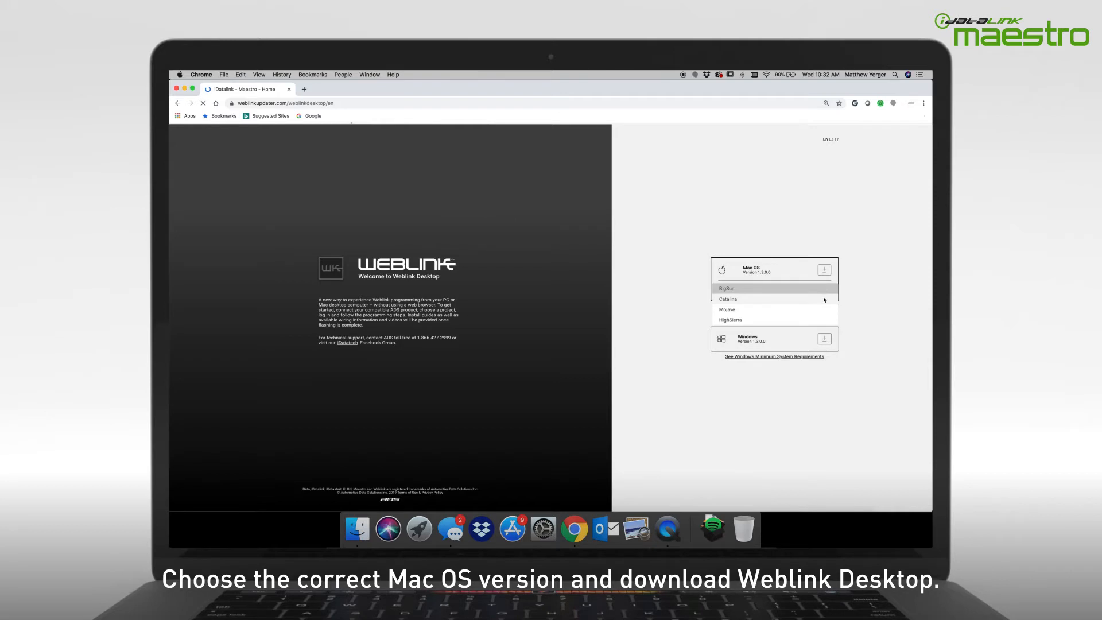
{"action": "left_click", "coordinate": [728, 298]}
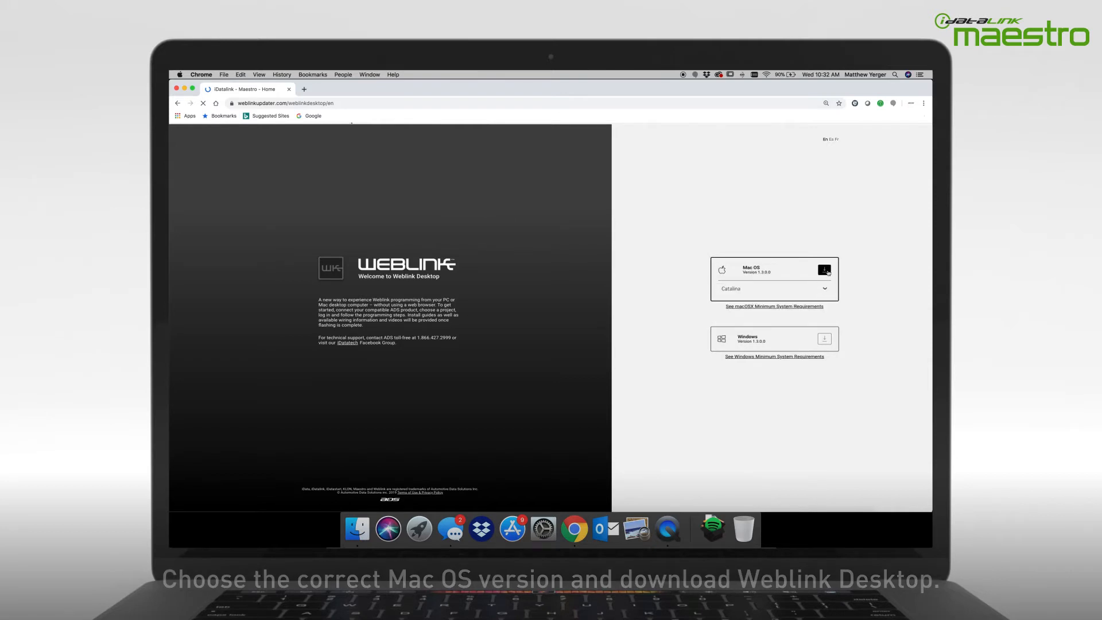
{"action": "left_click", "coordinate": [823, 270]}
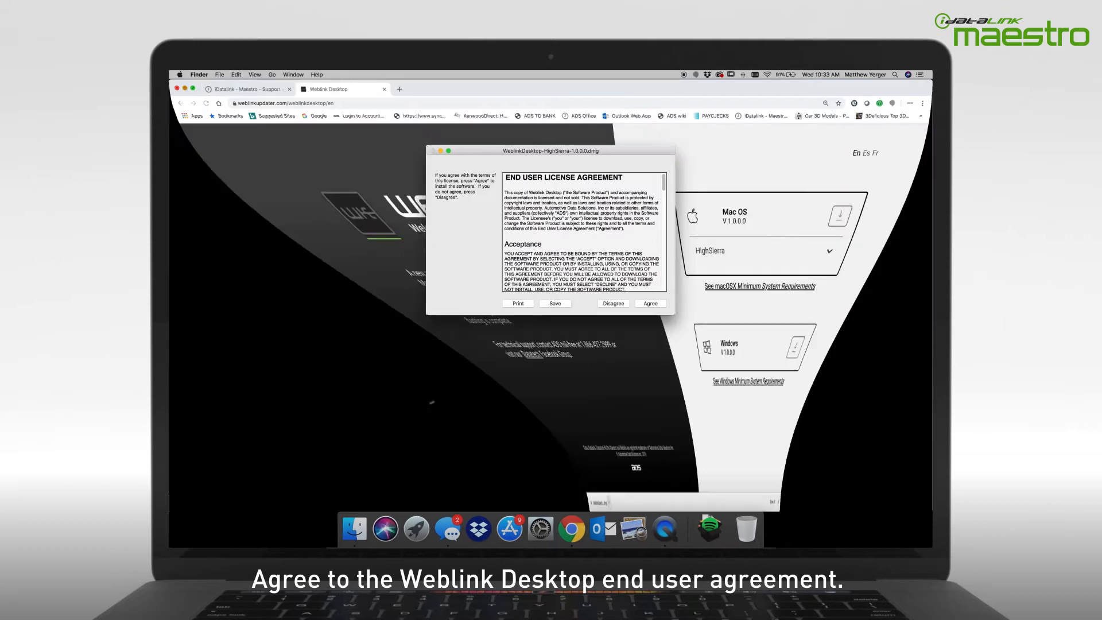
Accept the license and drag WeblinkDesktop into the Applications folder
{"action": "left_click", "coordinate": [649, 303]}
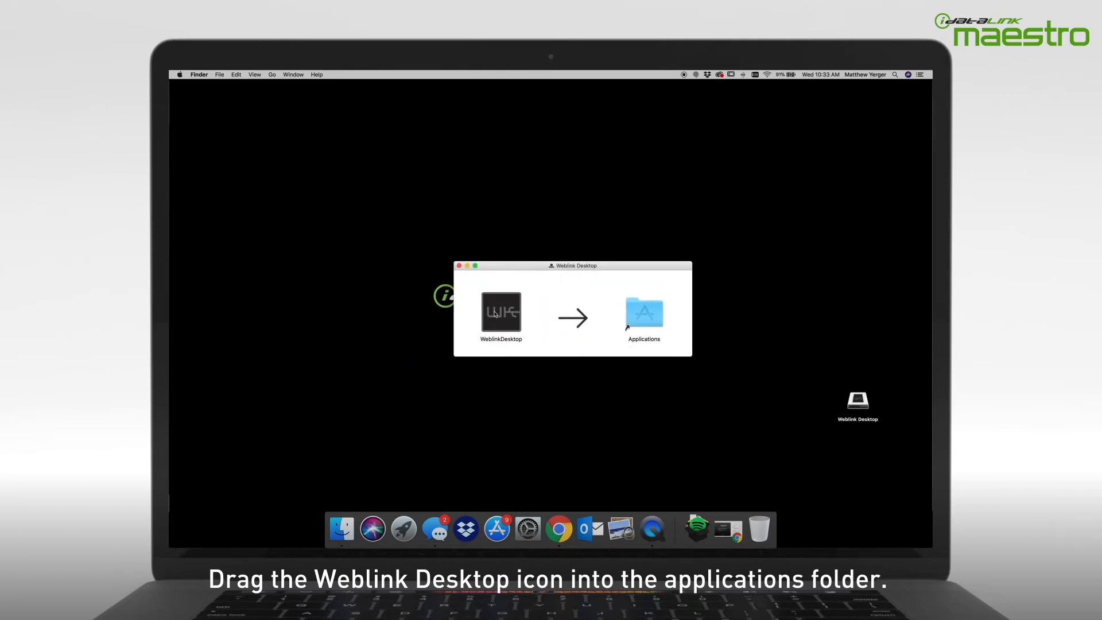
{"action": "left_click", "coordinate": [500, 311]}
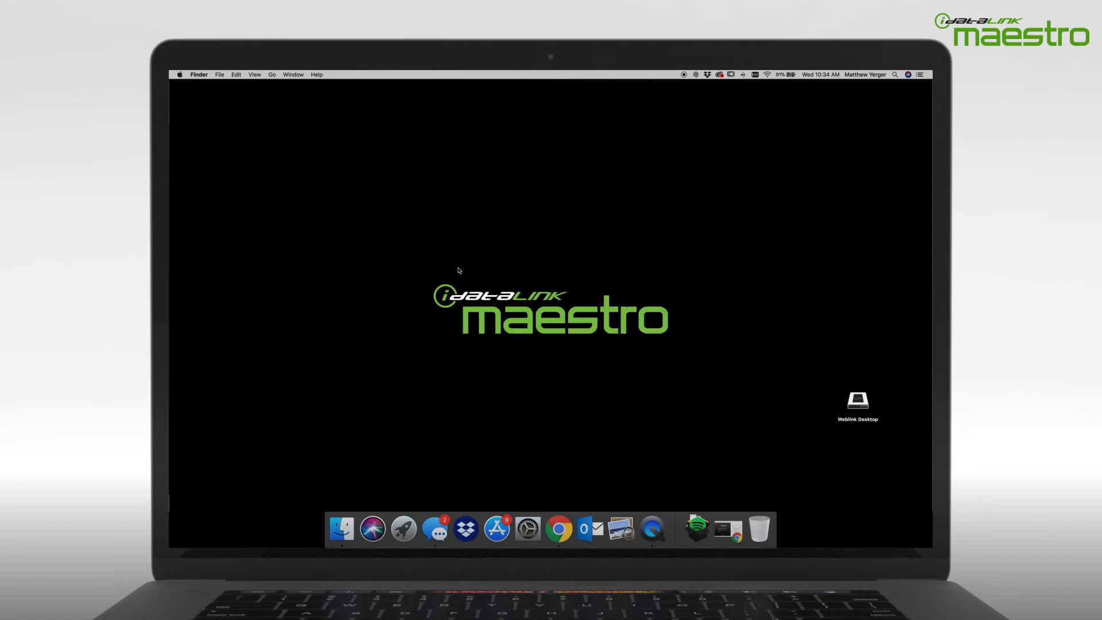
{"action": "mouse_move", "coordinate": [420, 490]}
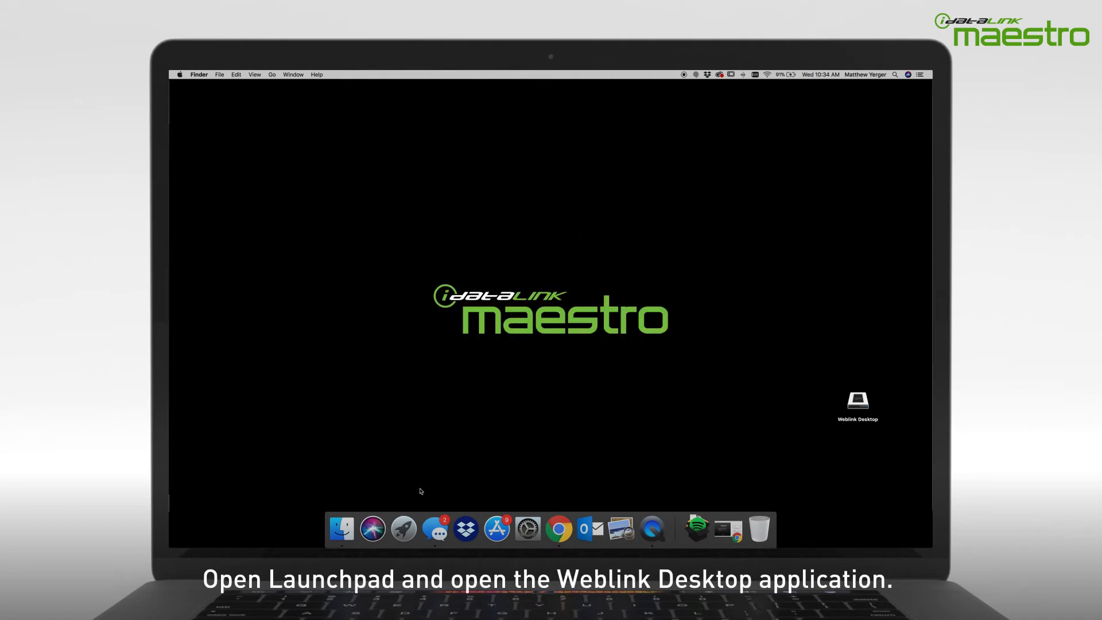
Launch WeblinkDesktop from Launchpad and approve the internet-download security warning
{"action": "left_click", "coordinate": [402, 529]}
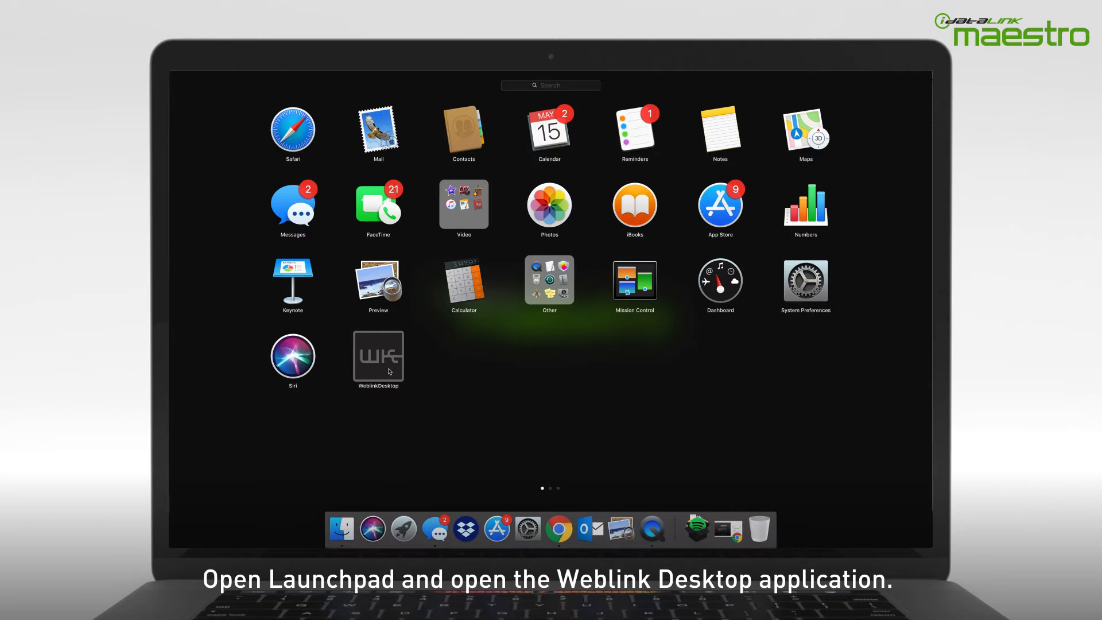
{"action": "left_click", "coordinate": [378, 355]}
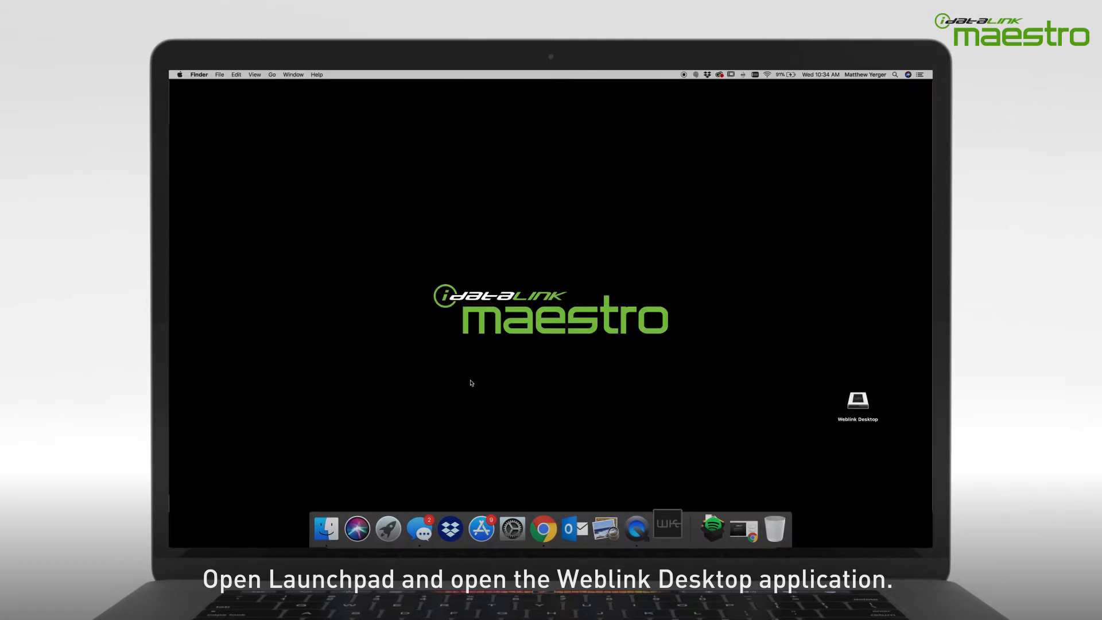
{"action": "double_click", "coordinate": [857, 400]}
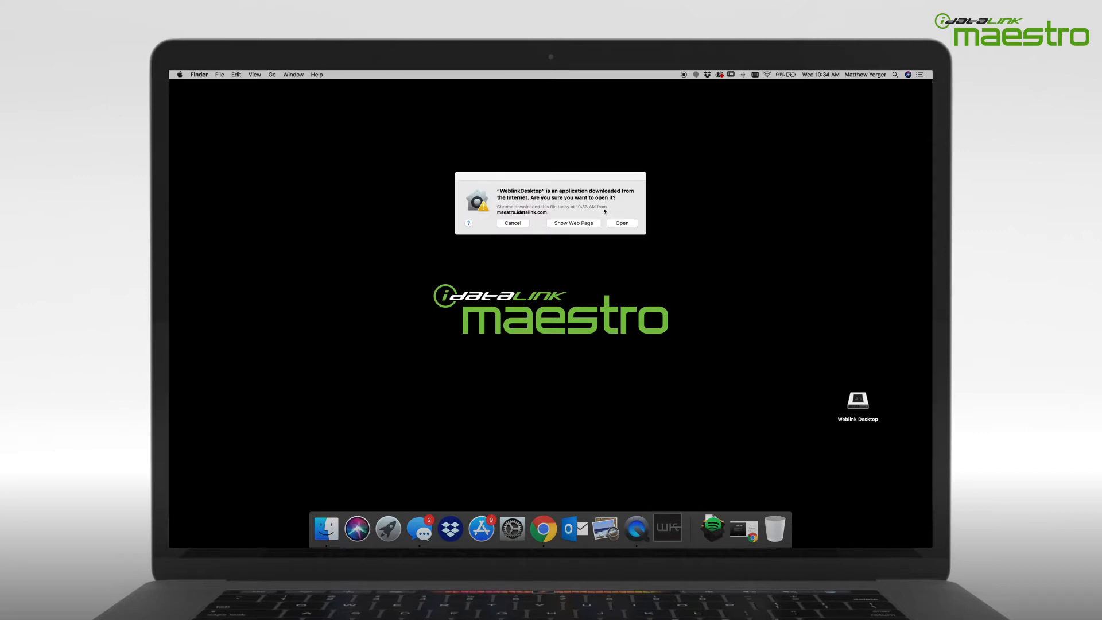
{"action": "left_click", "coordinate": [621, 223]}
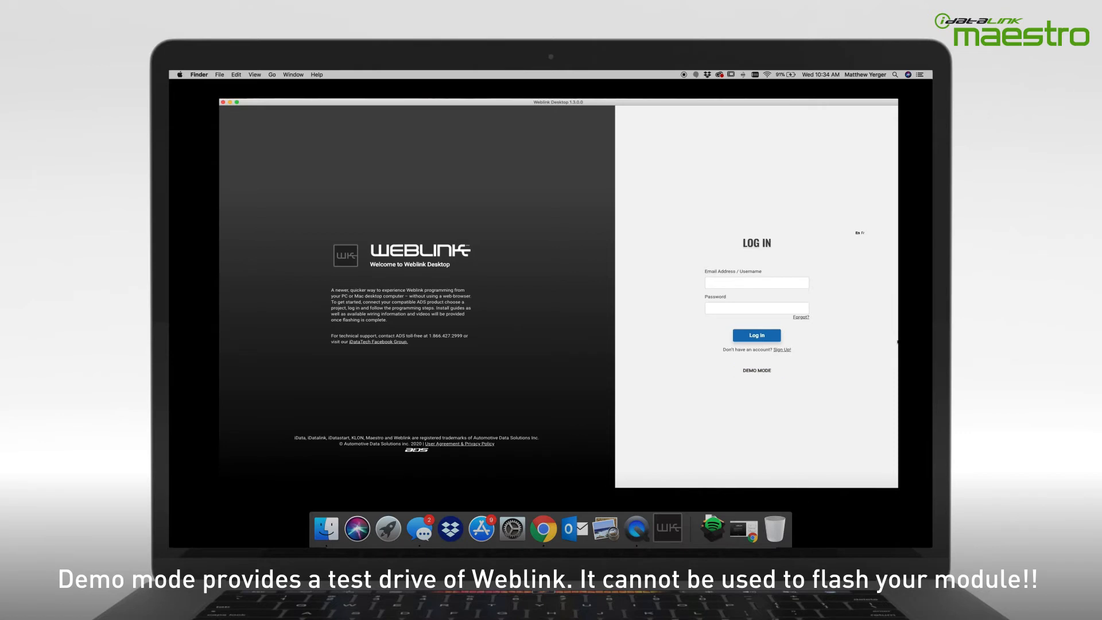
Preview Demo Mode, go back to Log In, and follow the Sign Up link
{"action": "left_click", "coordinate": [756, 370]}
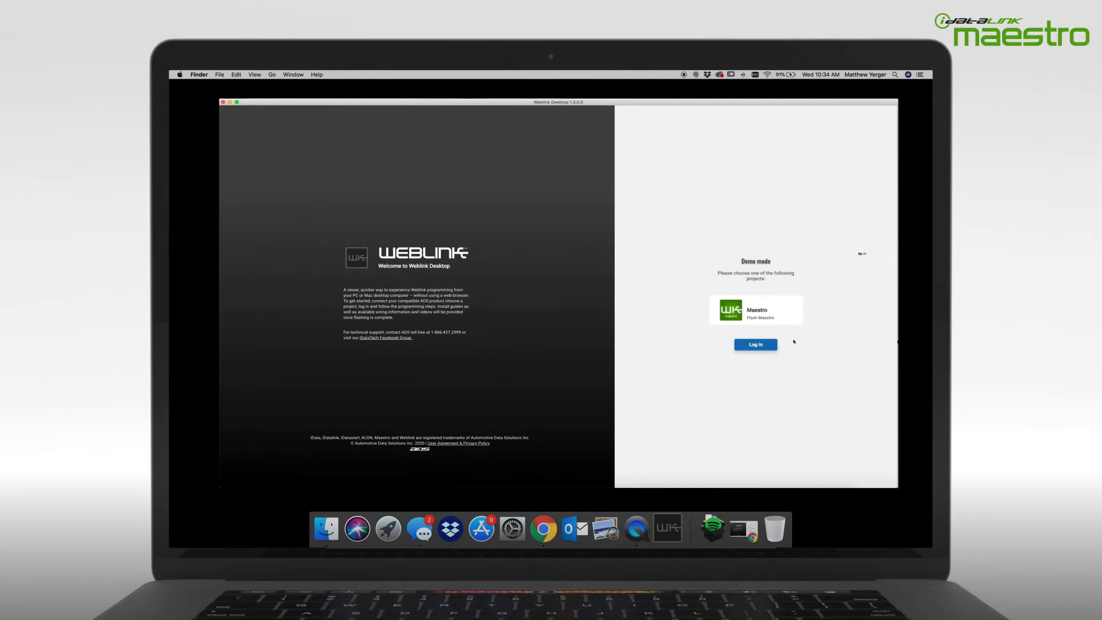
{"action": "left_click", "coordinate": [754, 344]}
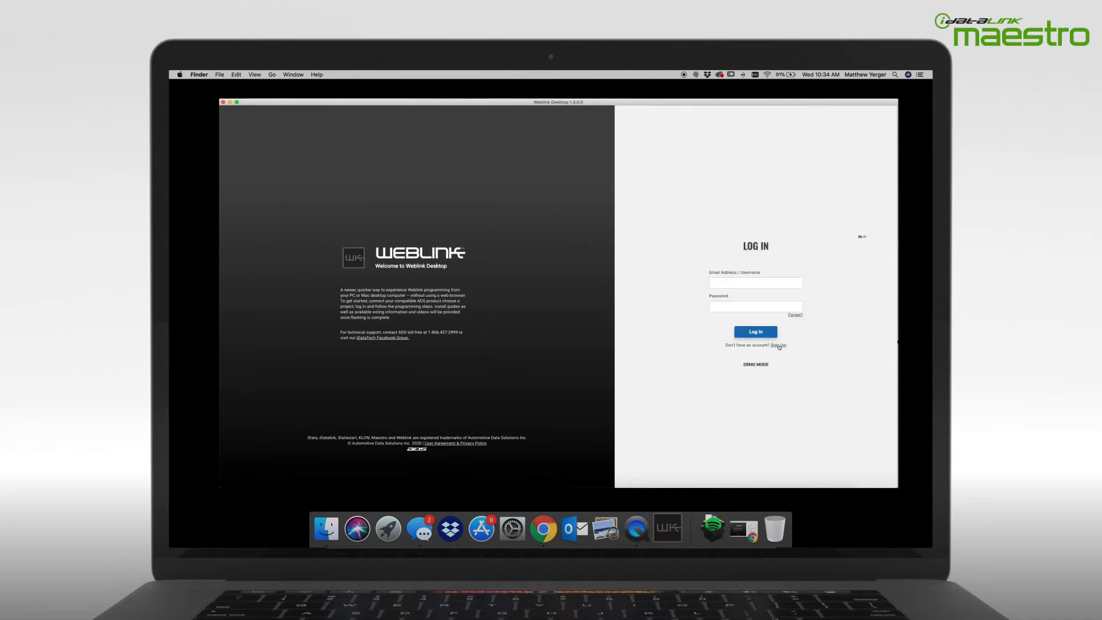
{"action": "left_click", "coordinate": [776, 345]}
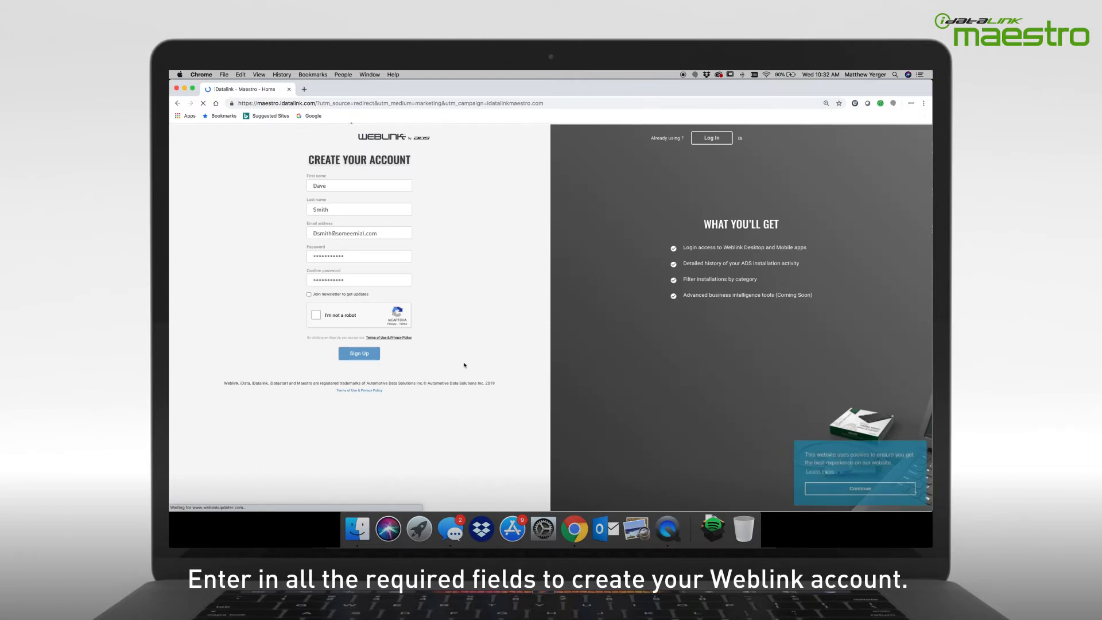
Tick 'I'm not a robot', submit the Create Your Account form, and accept cookies
{"action": "left_click", "coordinate": [317, 315]}
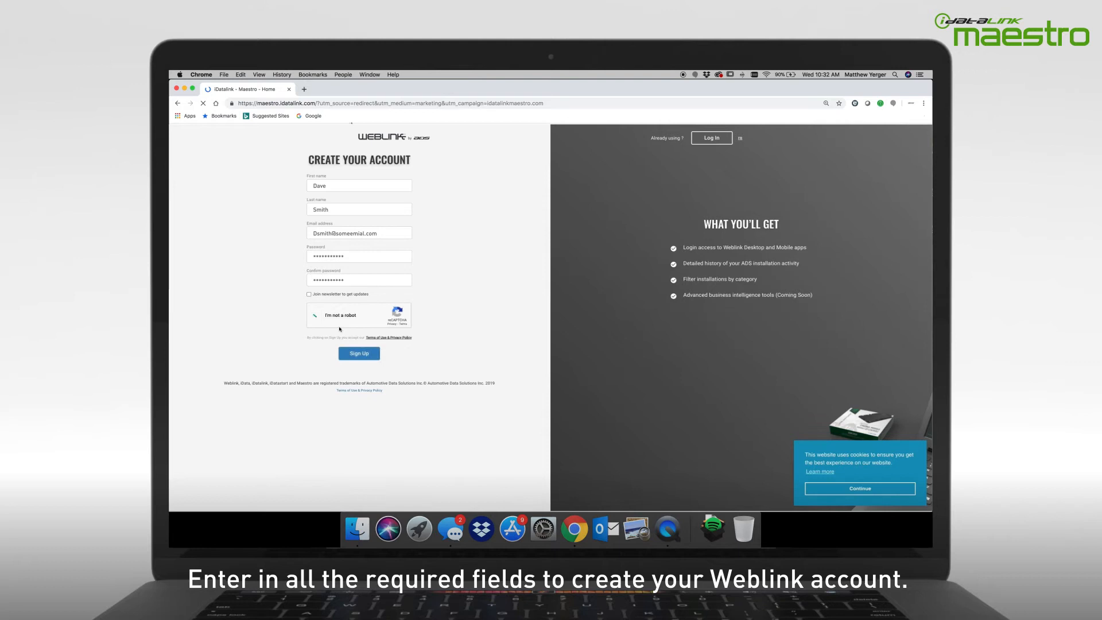
{"action": "left_click", "coordinate": [358, 353]}
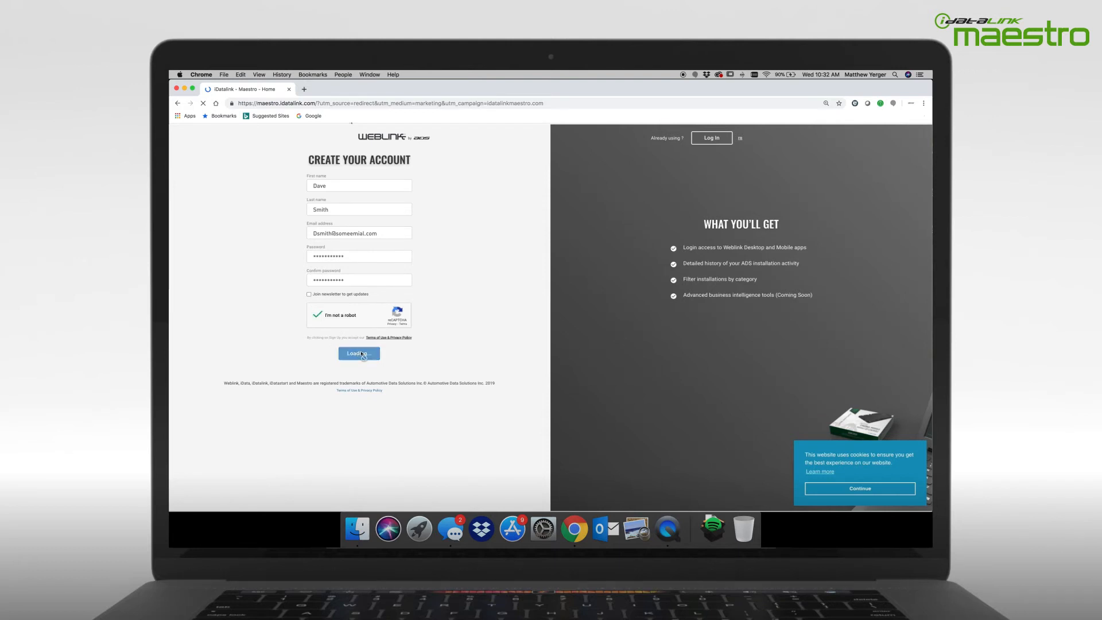
{"action": "left_click", "coordinate": [358, 353]}
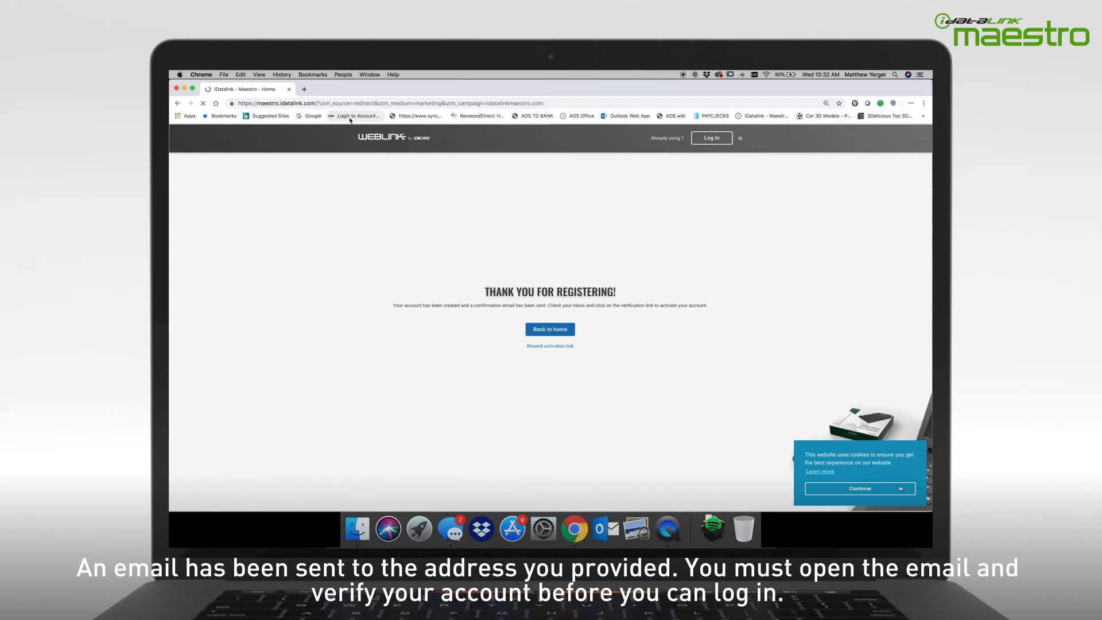
{"action": "left_click", "coordinate": [858, 488]}
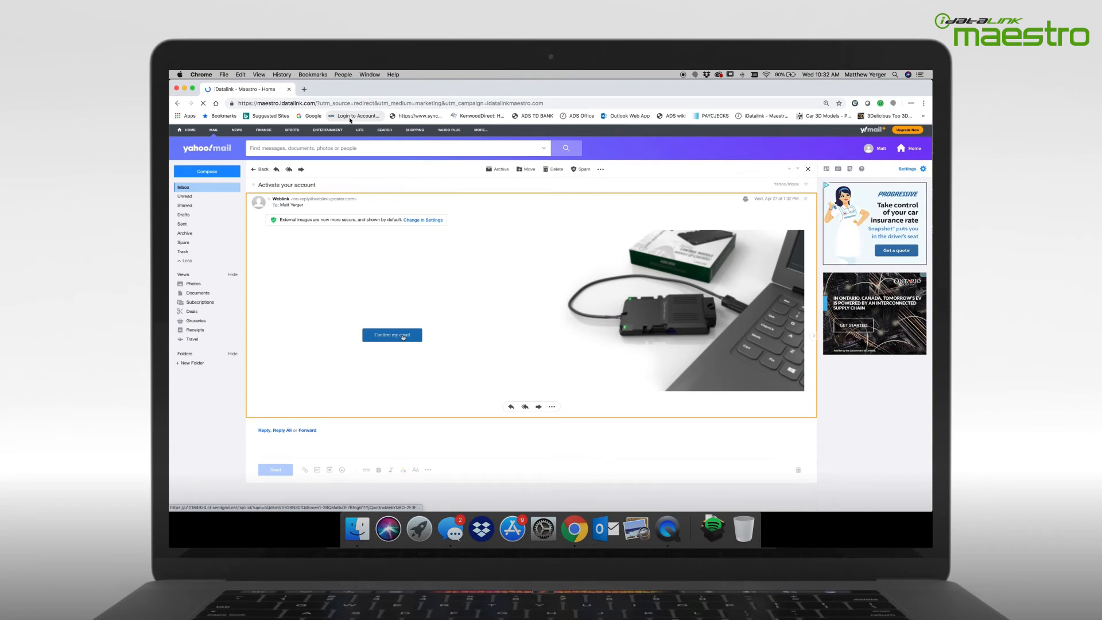
Click 'Confirm my email' in the 'Activate your account' message
{"action": "left_click", "coordinate": [391, 334]}
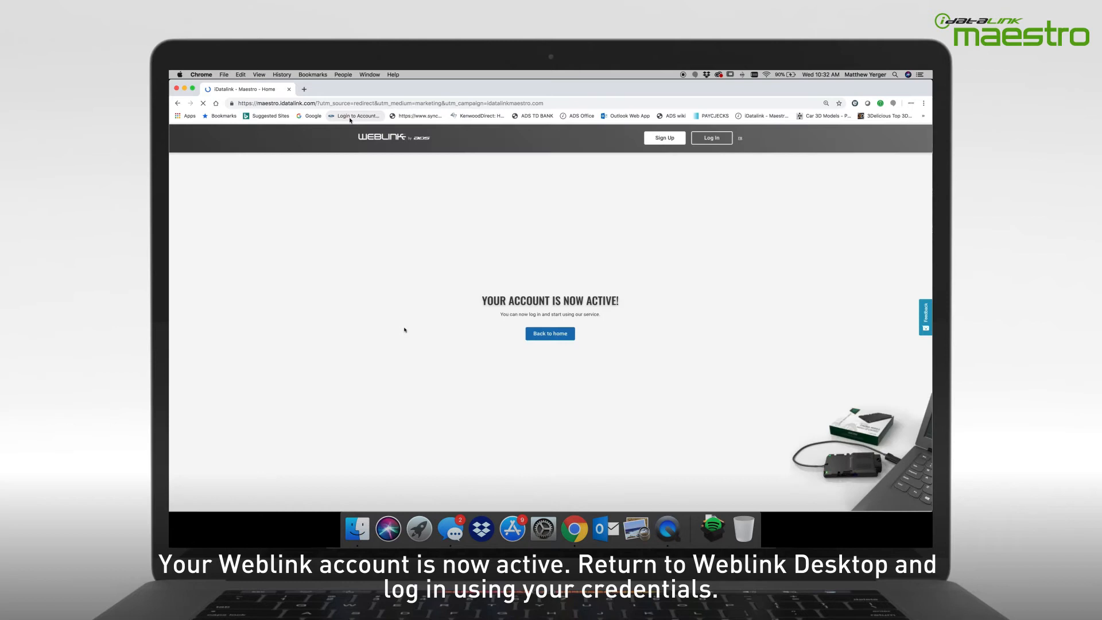
{"action": "mouse_move", "coordinate": [504, 337]}
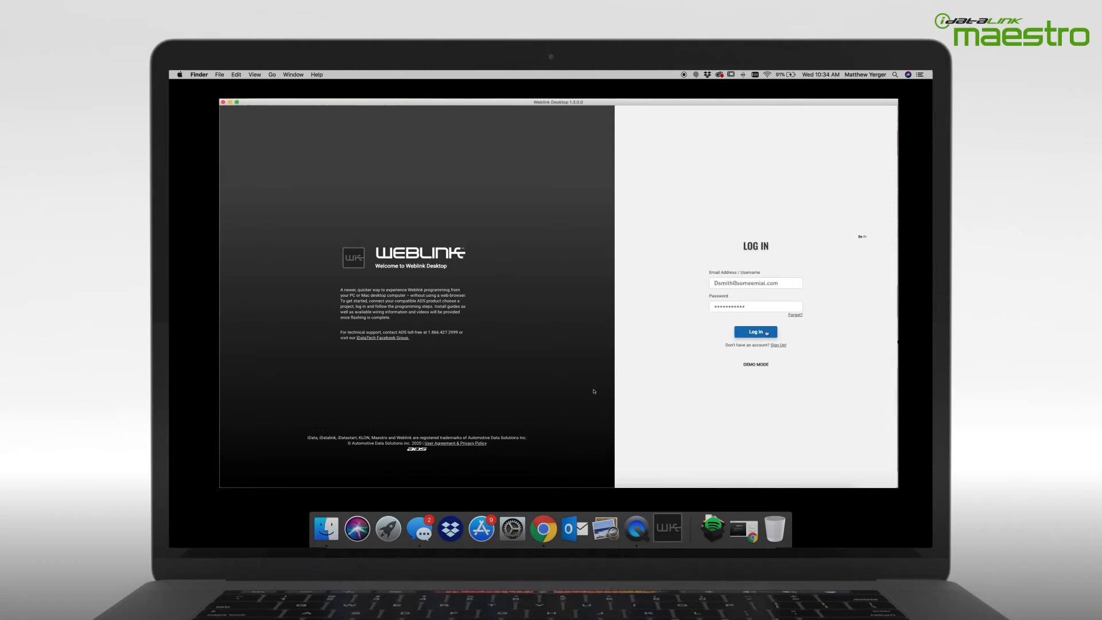
Log into Weblink Desktop and open the Flash Maestro project
{"action": "left_click", "coordinate": [755, 331]}
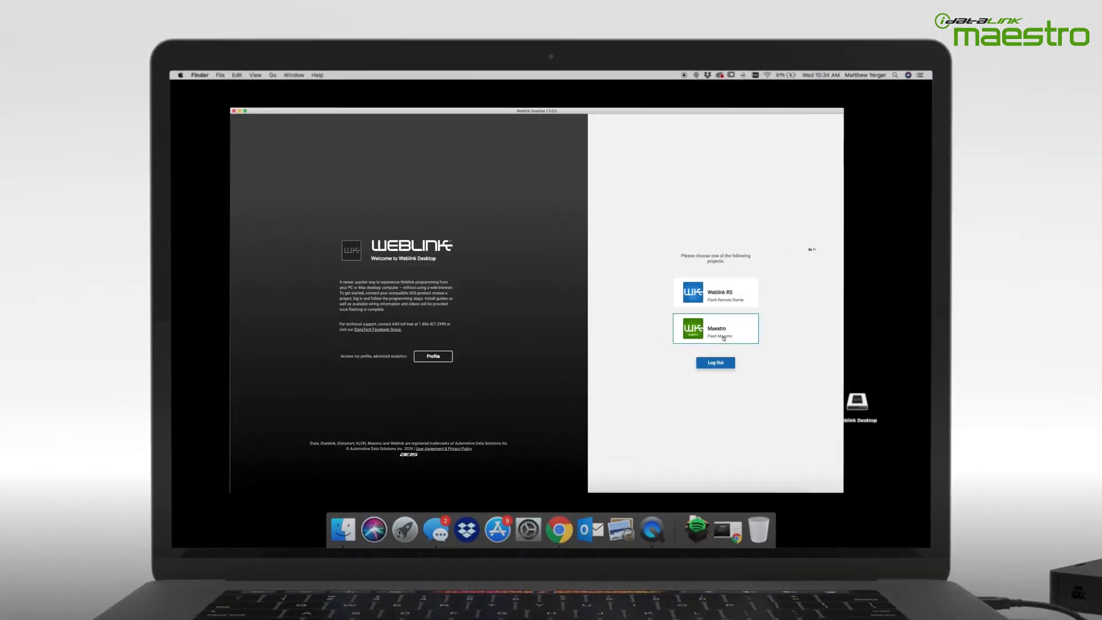
{"action": "left_click", "coordinate": [715, 328]}
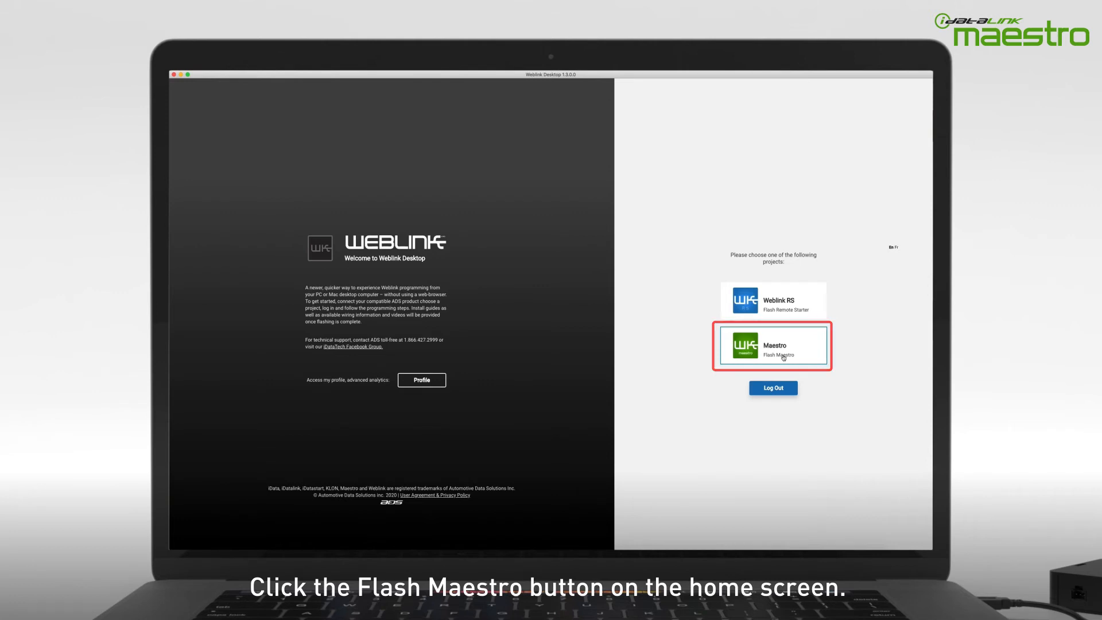
{"action": "left_click", "coordinate": [772, 345]}
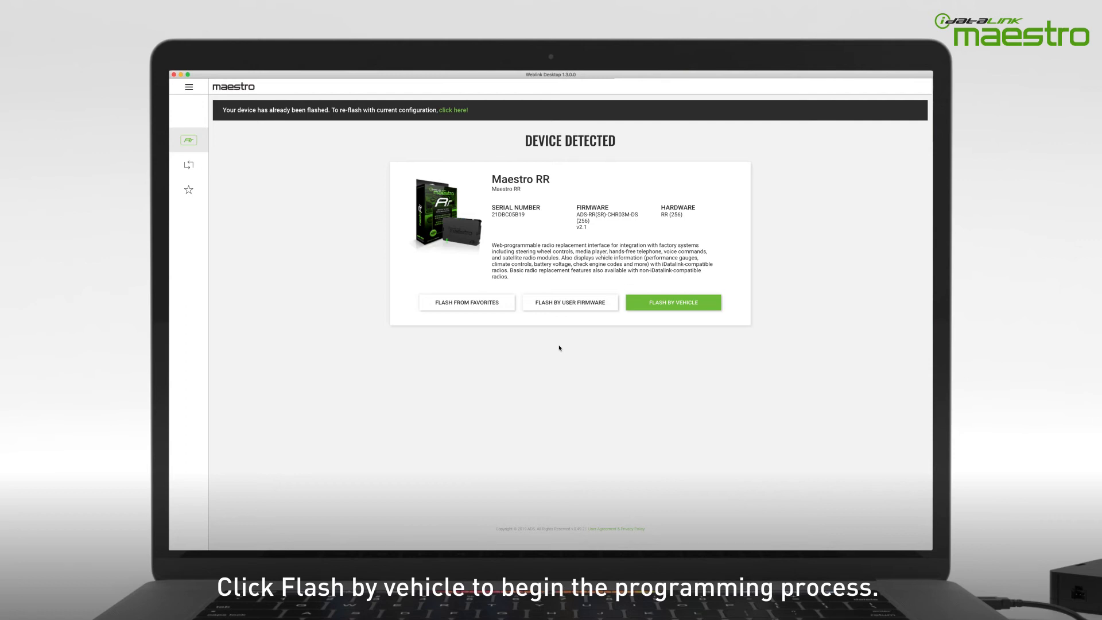
Flash by vehicle: 2017 Jeep Cherokee, 'All With Amplifier' trim
{"action": "left_click", "coordinate": [672, 302]}
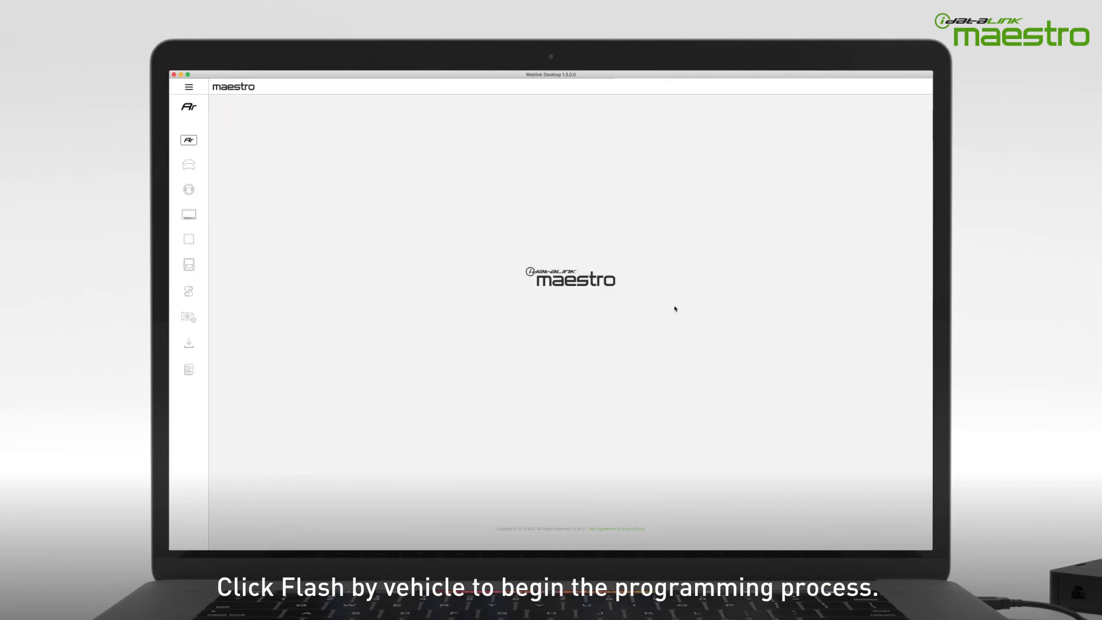
{"action": "left_click", "coordinate": [188, 165]}
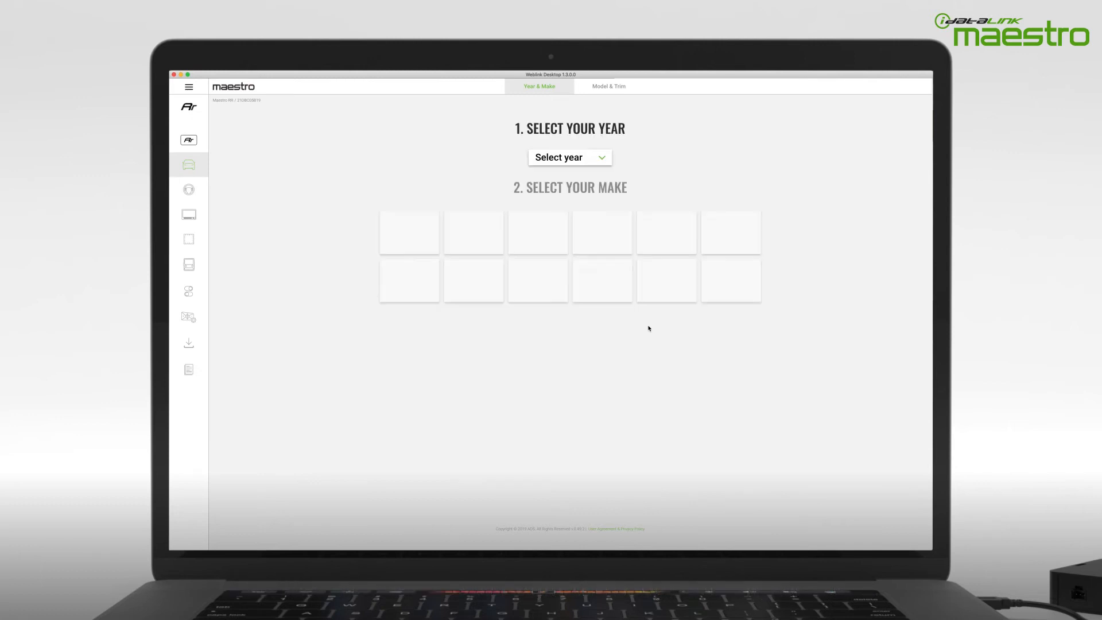
{"action": "left_click", "coordinate": [569, 156]}
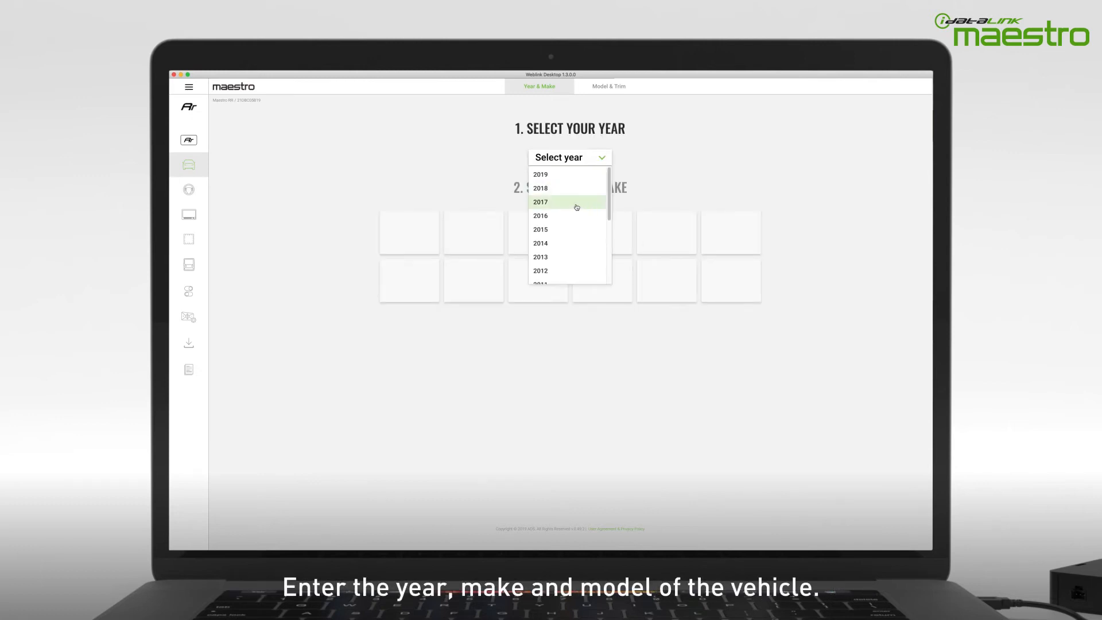
{"action": "left_click", "coordinate": [539, 202]}
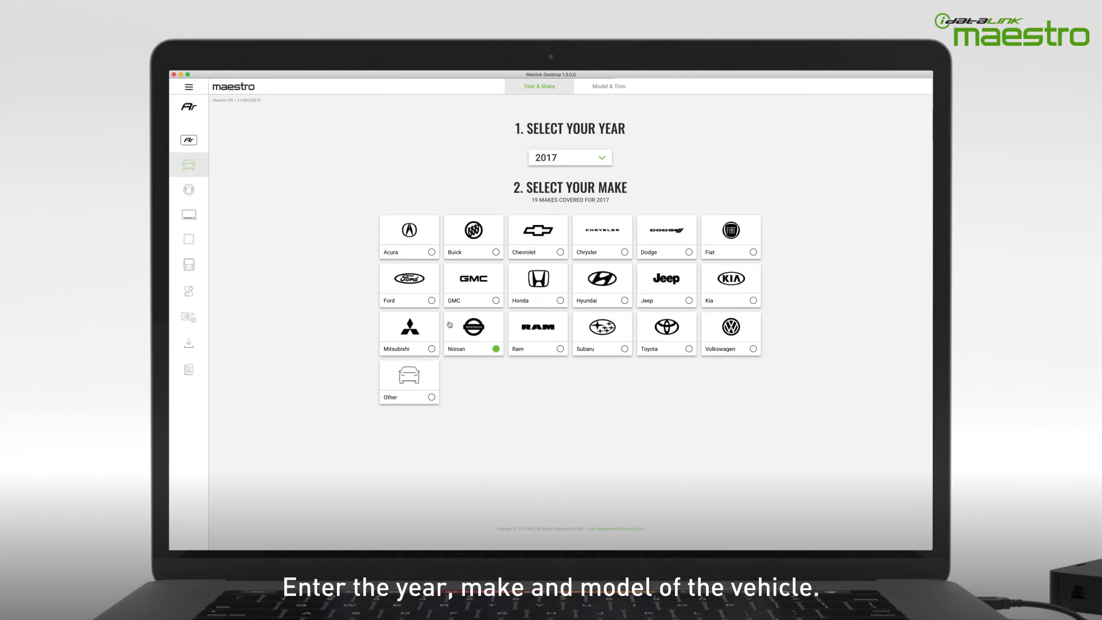
{"action": "left_click", "coordinate": [472, 332]}
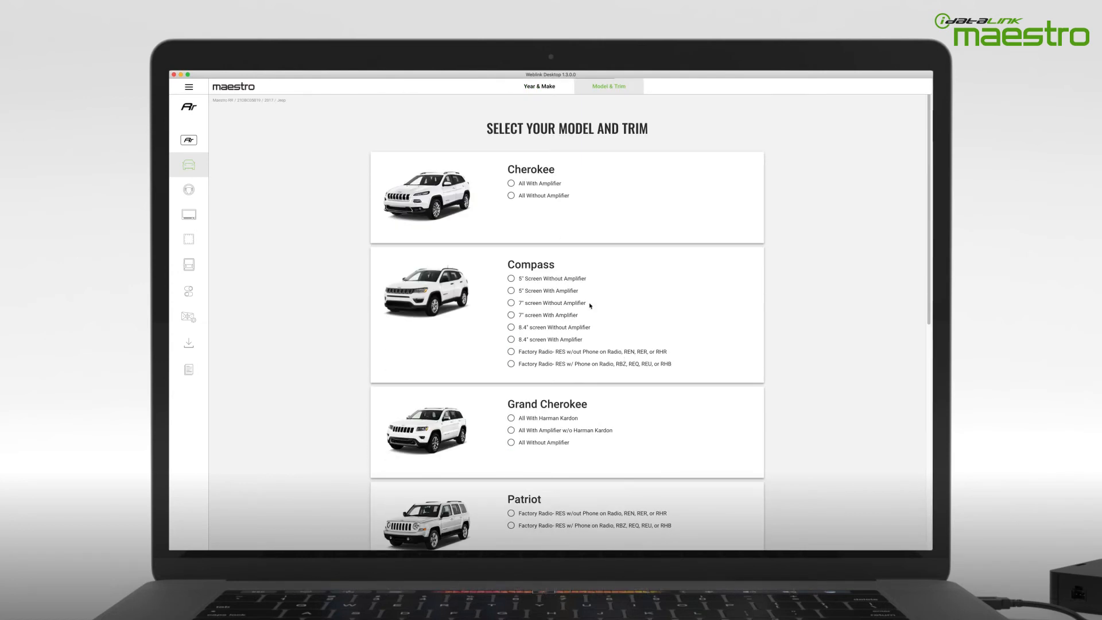
{"action": "left_click", "coordinate": [510, 183]}
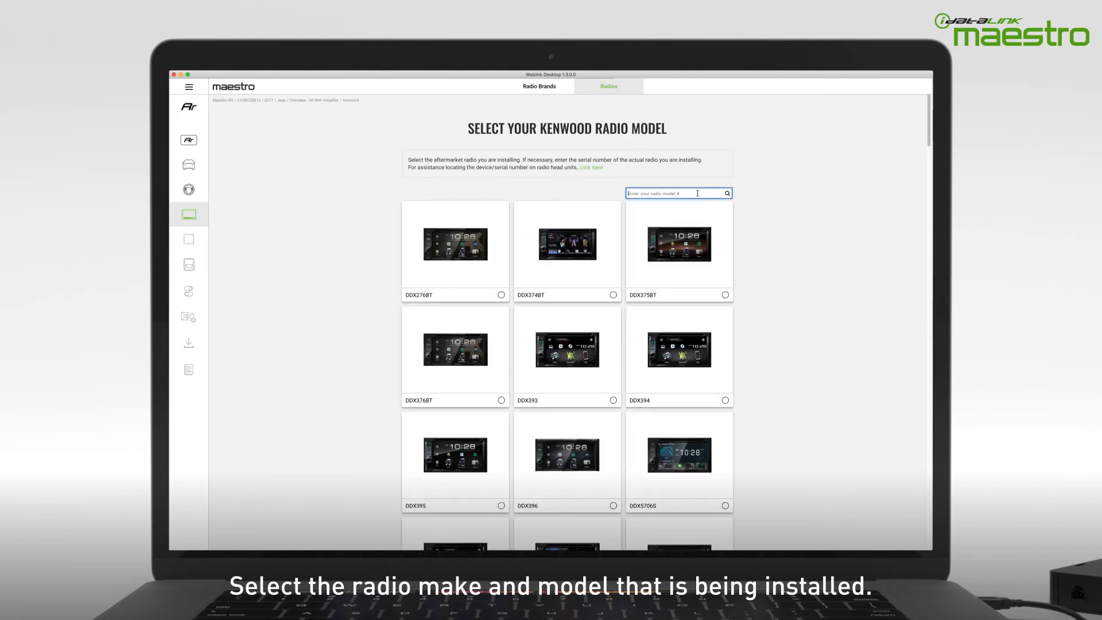
Search 'DNX', select the Kenwood DNX893S radio, and submit its serial number
{"action": "type", "text": "DNX"}
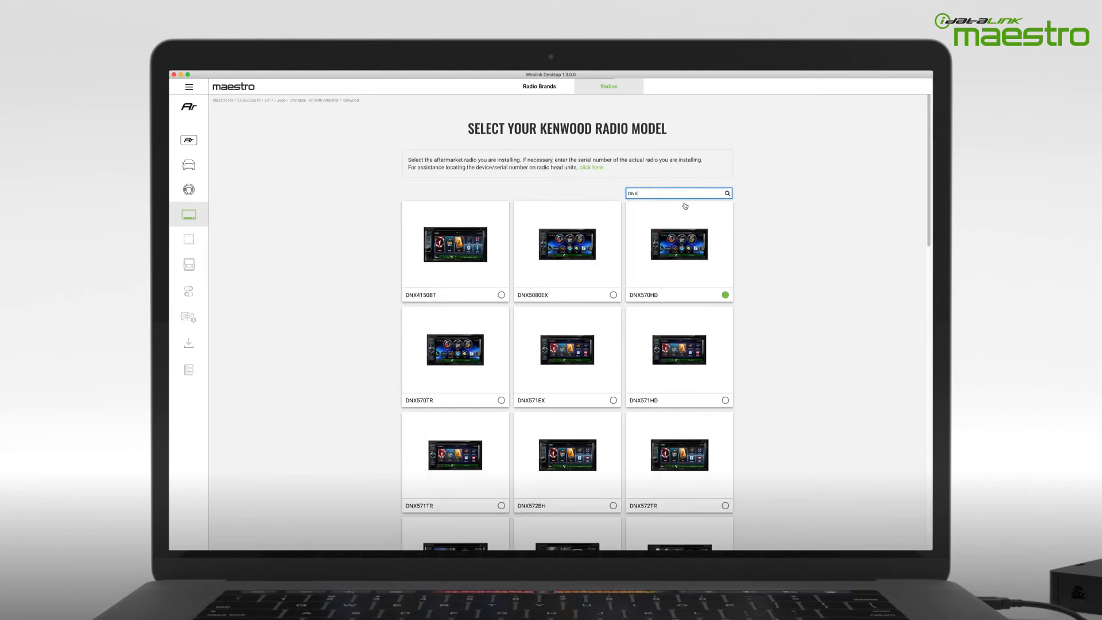
{"action": "scroll", "scroll_direction": "down", "scroll_amount": 3}
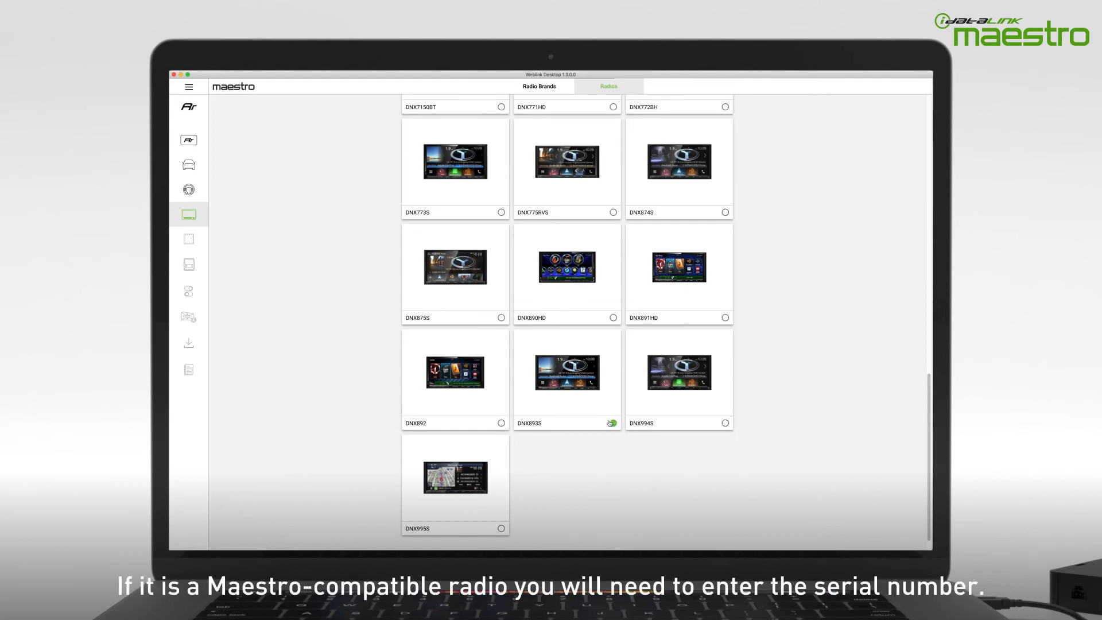
{"action": "left_click", "coordinate": [612, 422]}
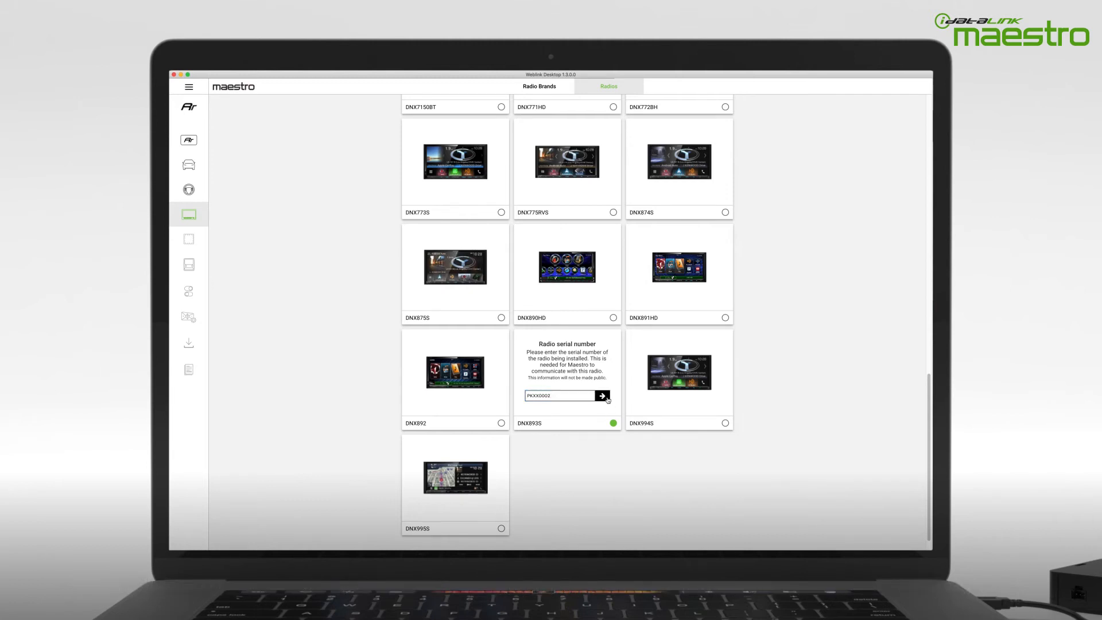
{"action": "left_click", "coordinate": [600, 395]}
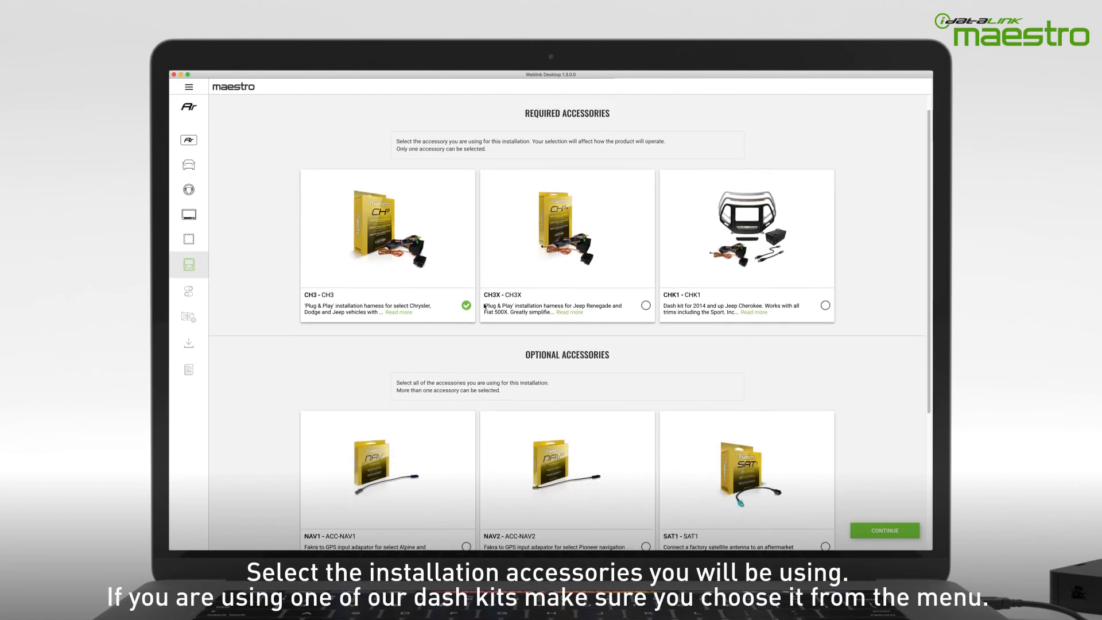
Select the CHK1 dash kit as the required accessory and continue
{"action": "left_click", "coordinate": [825, 317]}
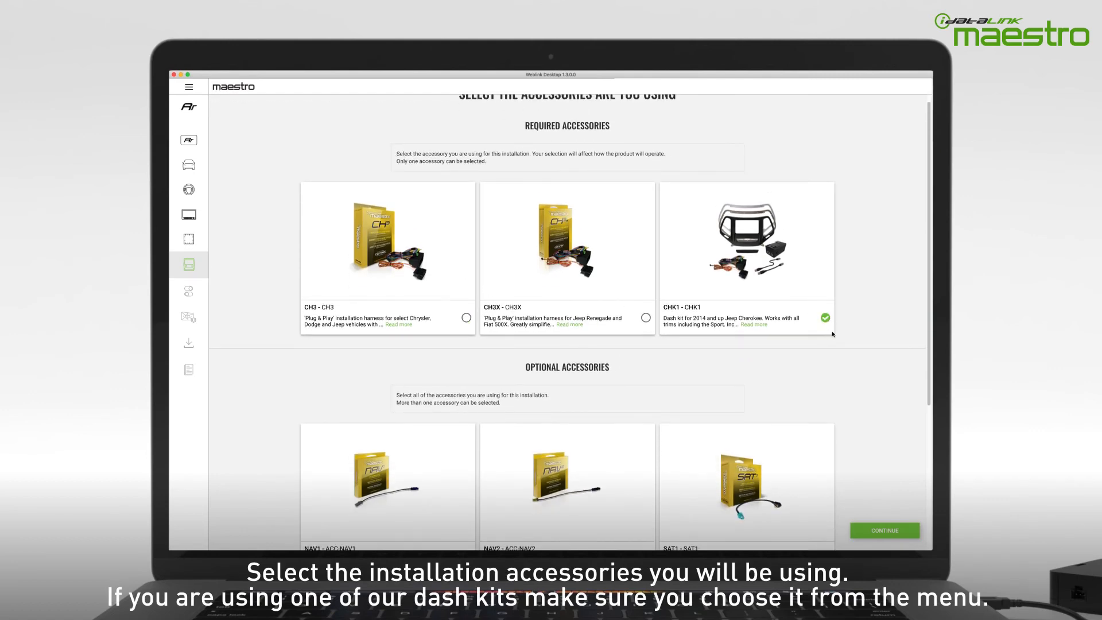
{"action": "scroll", "scroll_direction": "down", "scroll_amount": 3}
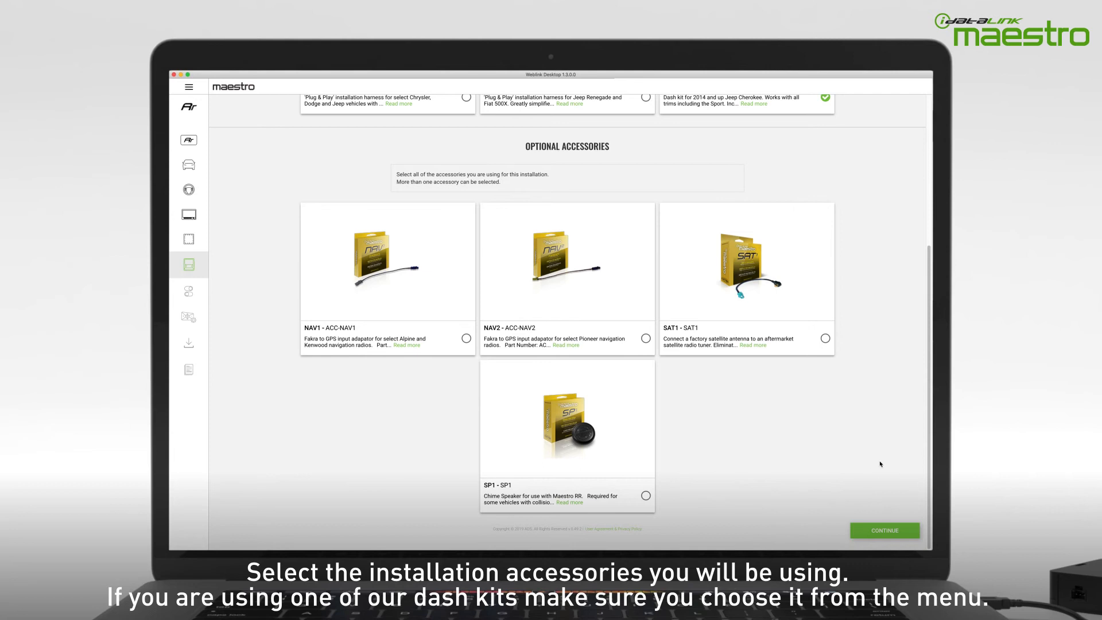
{"action": "left_click", "coordinate": [883, 530]}
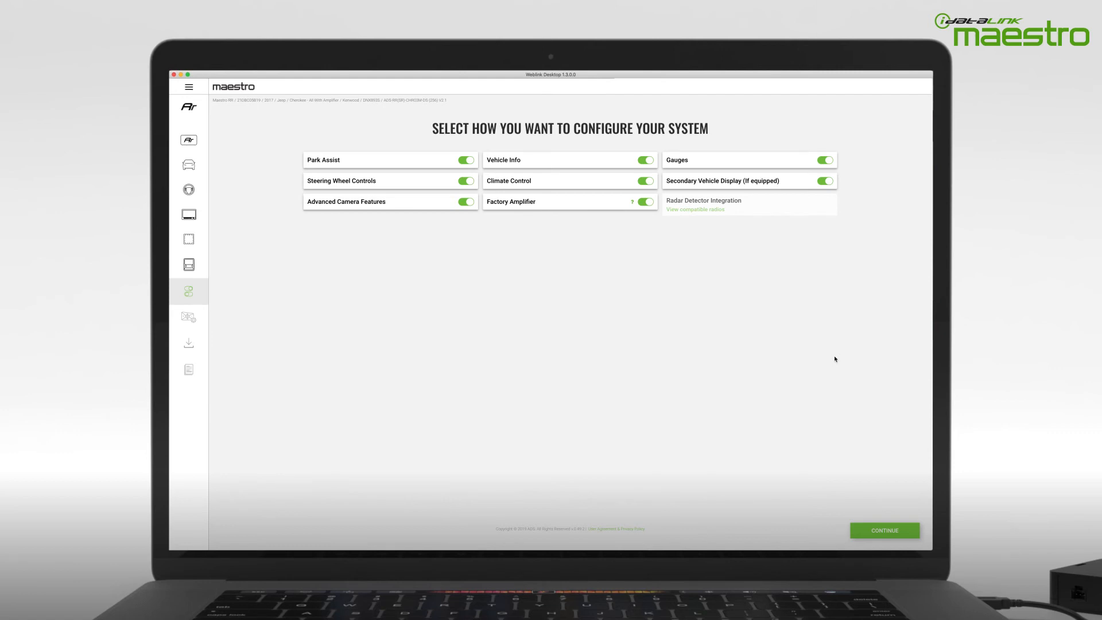
Switch off the Factory Amplifier feature and continue to steering wheel buttons
{"action": "left_click", "coordinate": [642, 204]}
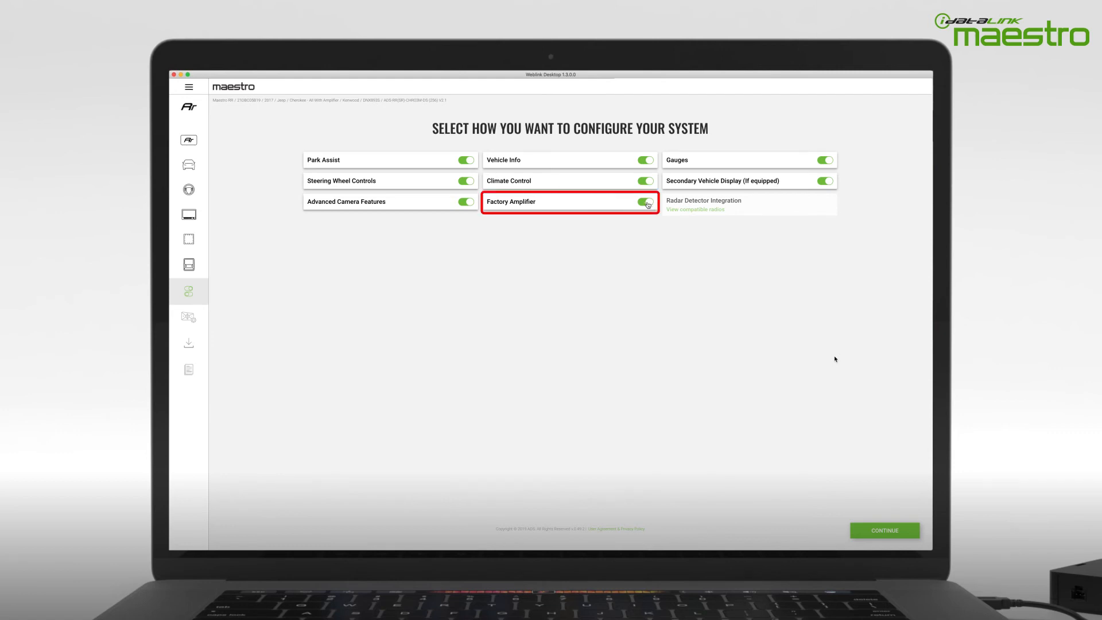
{"action": "left_click", "coordinate": [644, 202]}
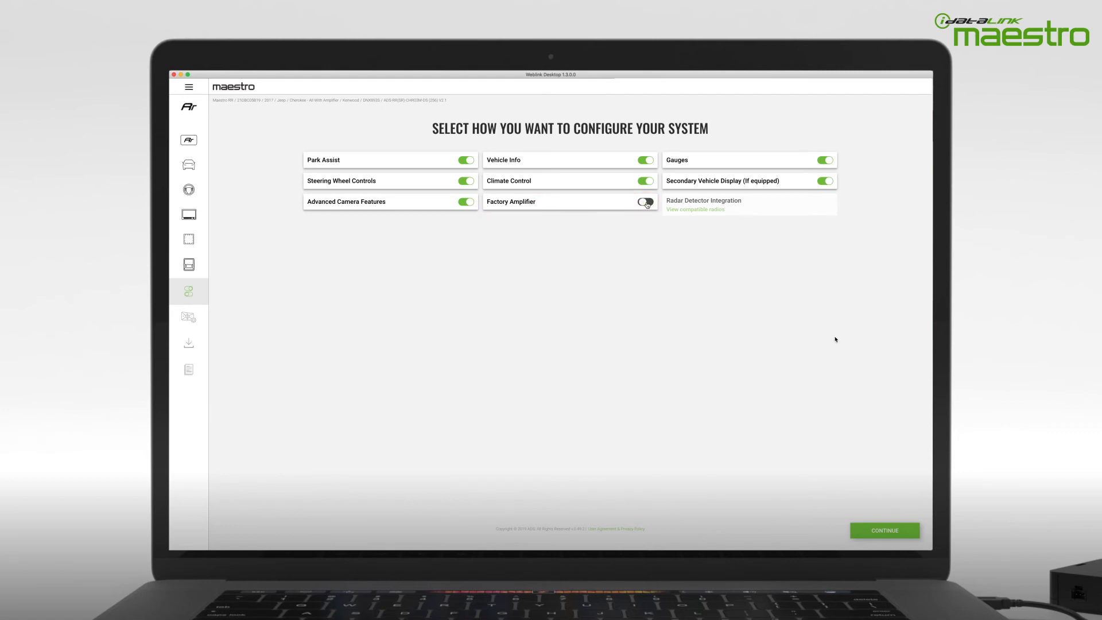
{"action": "left_click", "coordinate": [883, 530]}
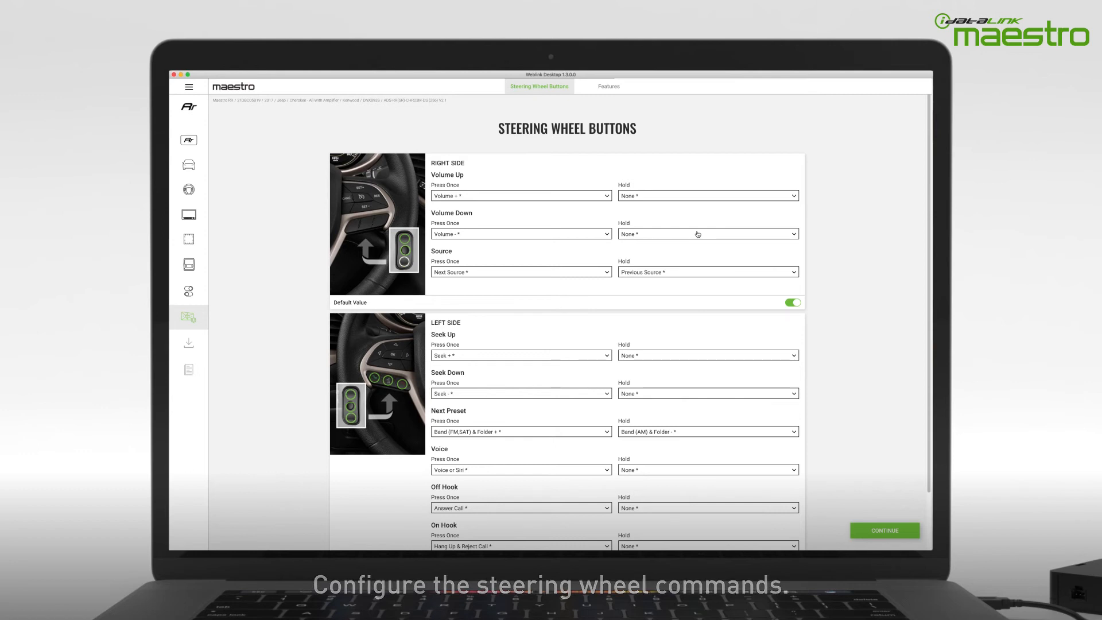
Set Volume Down hold to Mute On/Off and open the Seek Up hold choices
{"action": "left_click", "coordinate": [706, 233]}
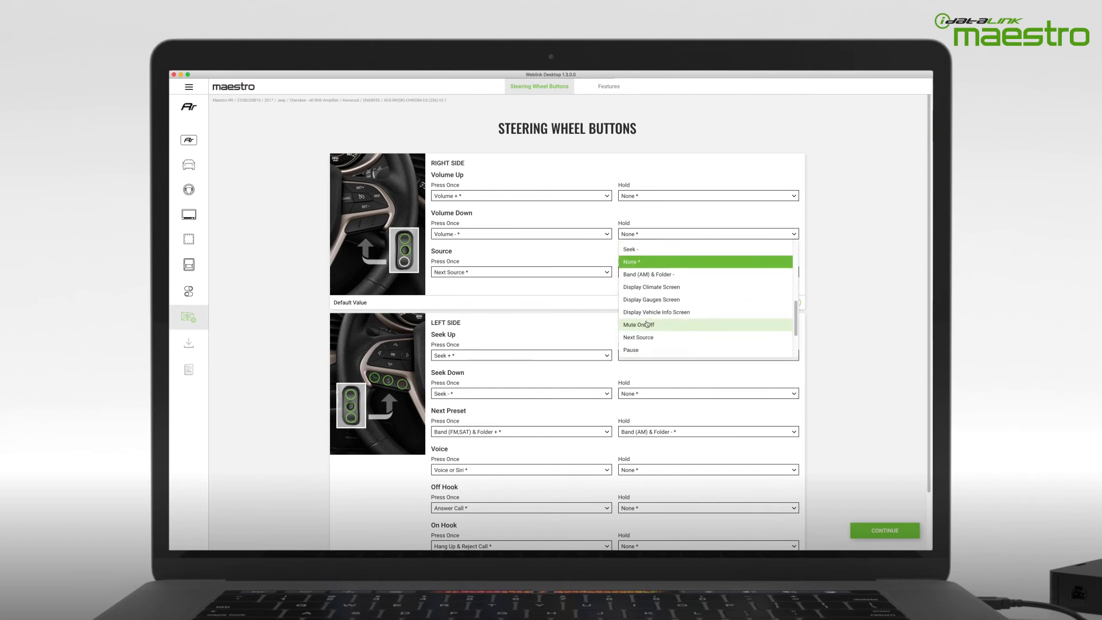
{"action": "left_click", "coordinate": [637, 323]}
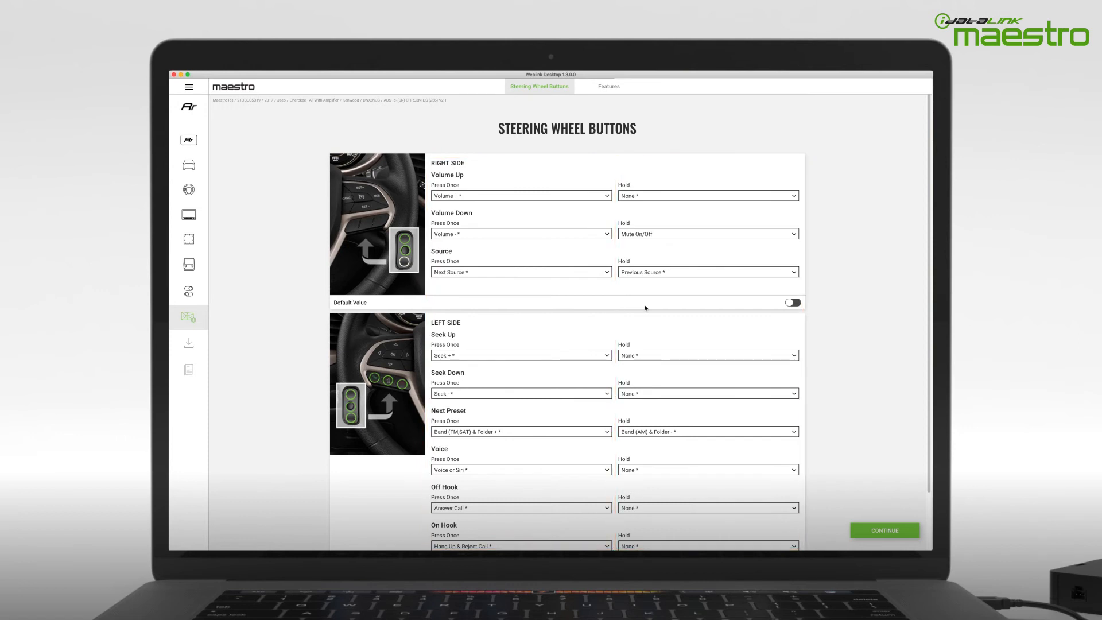
{"action": "mouse_move", "coordinate": [708, 361]}
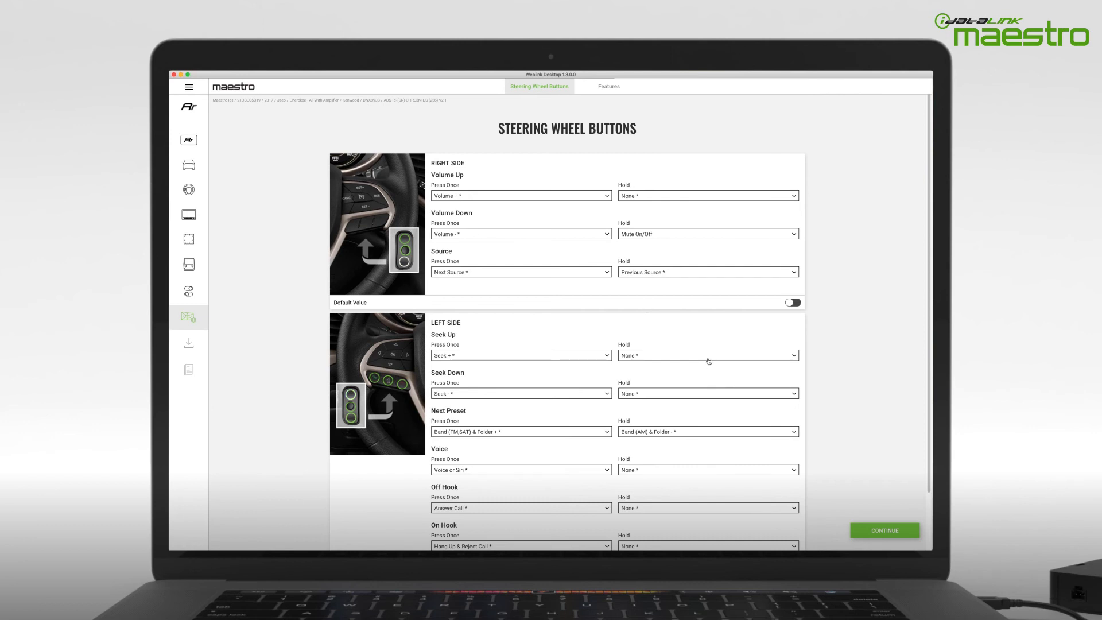
{"action": "left_click", "coordinate": [706, 354]}
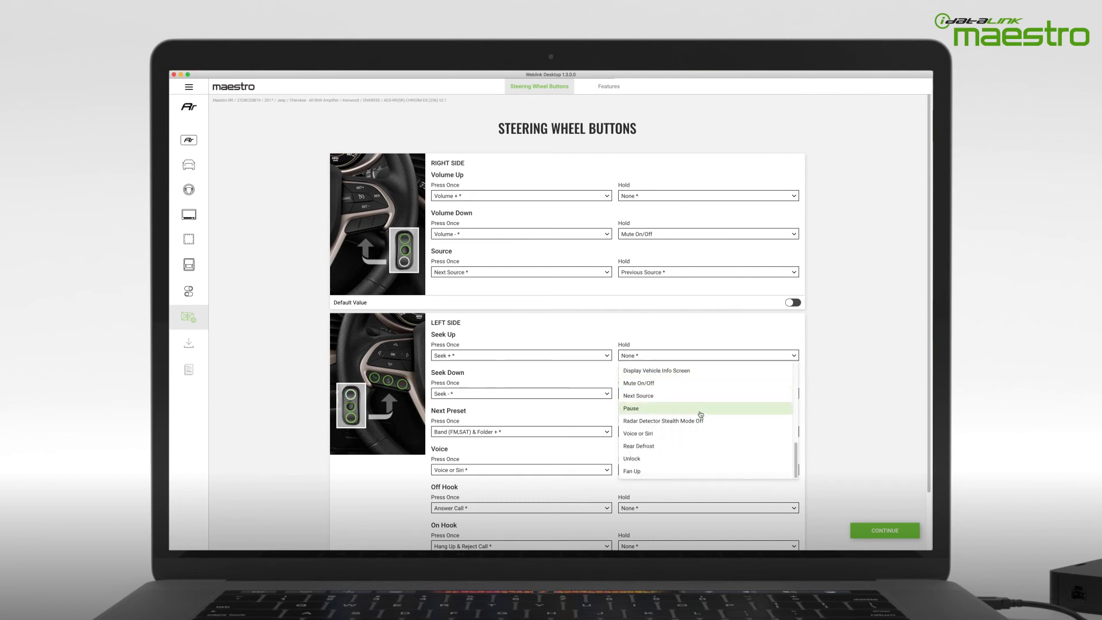
{"action": "scroll", "scroll_direction": "down", "scroll_amount": 3}
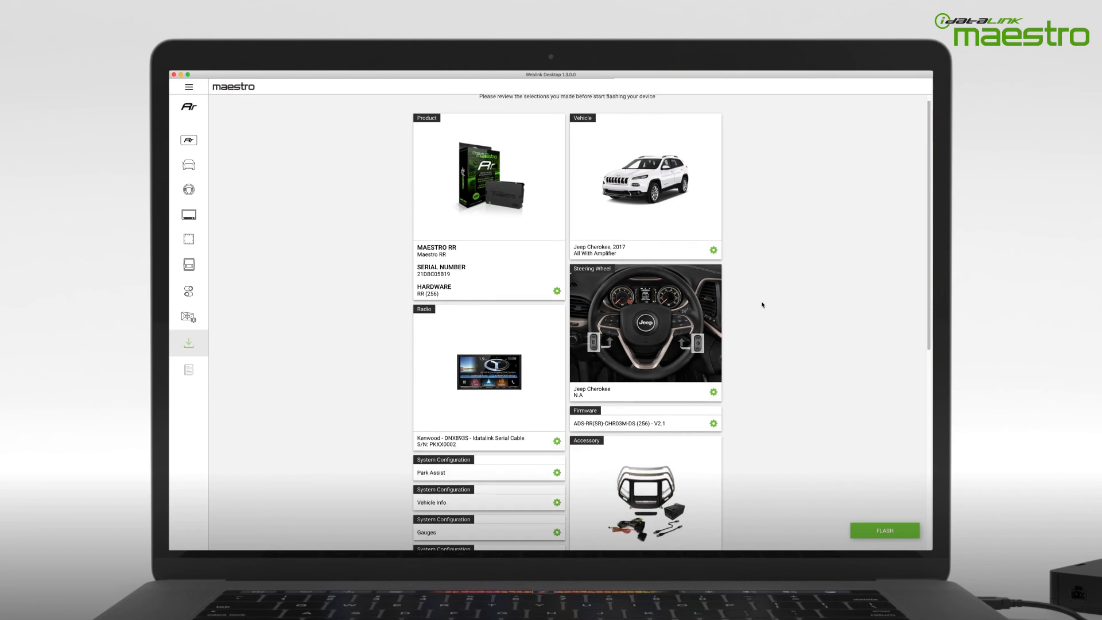
Flash the Maestro RR module from the review page until it succeeds
{"action": "left_click", "coordinate": [883, 529]}
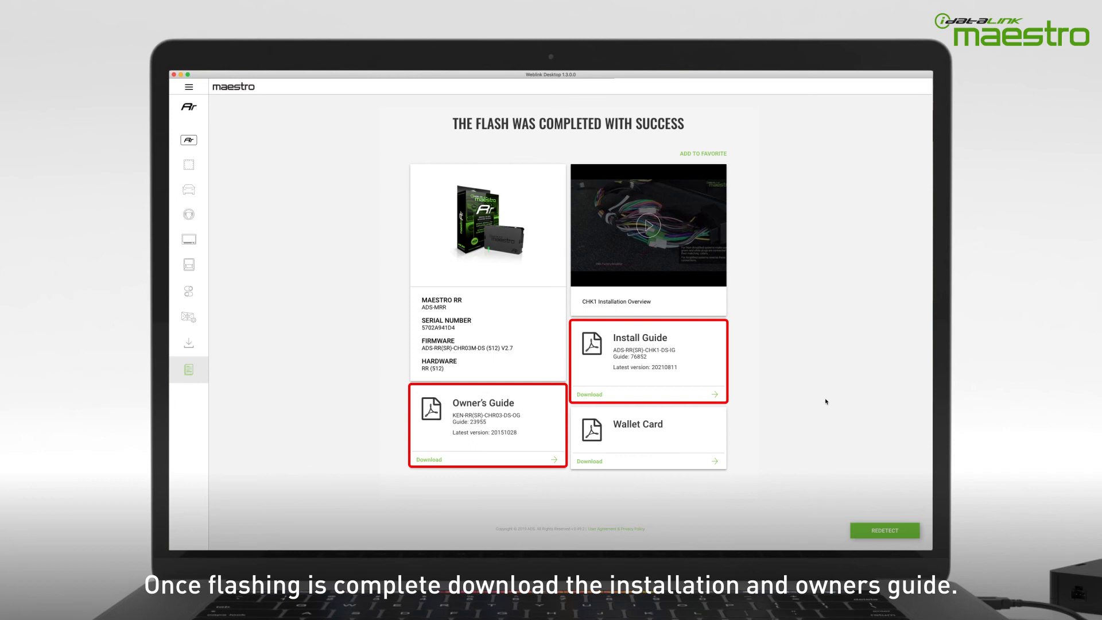
Download the Maestro RR Install Guide PDF for the CHK1 kit
{"action": "left_click", "coordinate": [648, 225]}
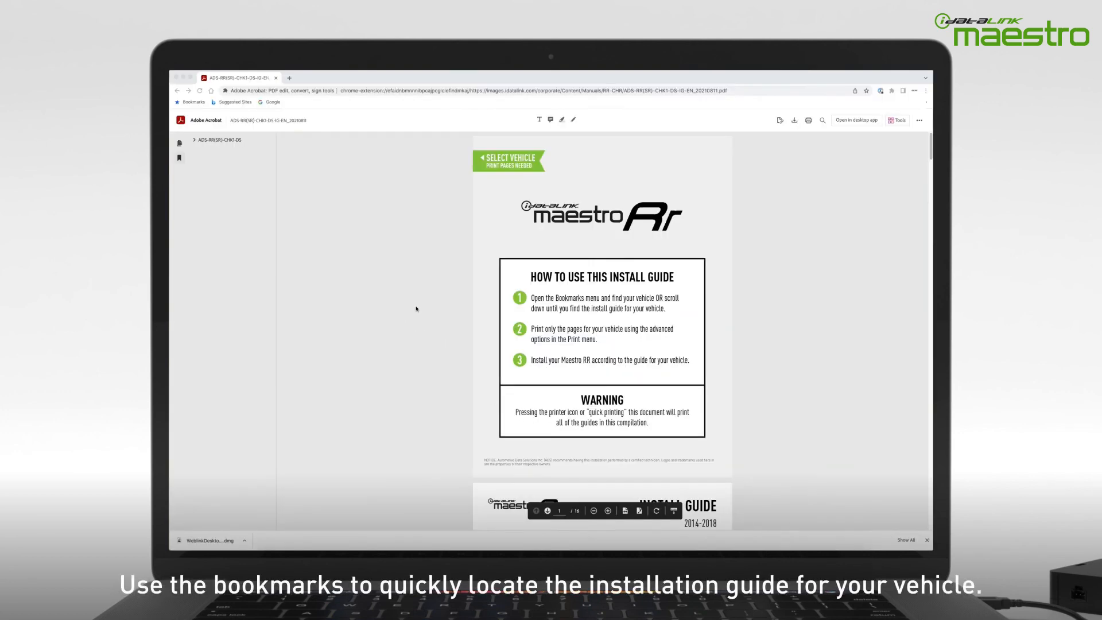
Expand the PDF's vehicle bookmarks and go to Jeep Cherokee 2014-2018
{"action": "scroll", "scroll_direction": "down", "scroll_amount": 3}
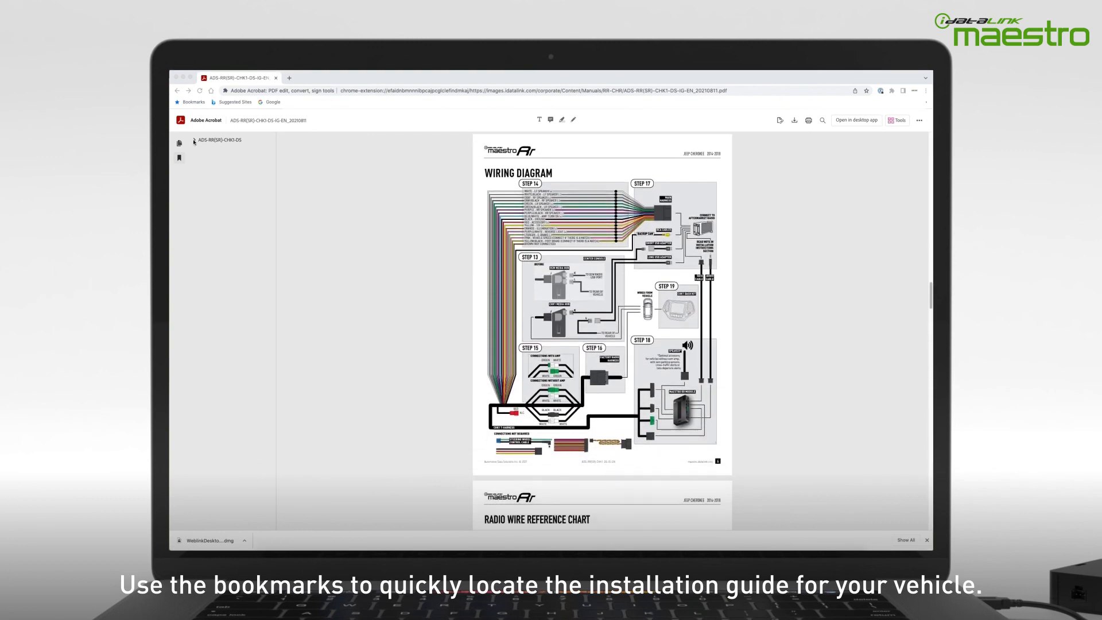
{"action": "left_click", "coordinate": [195, 138]}
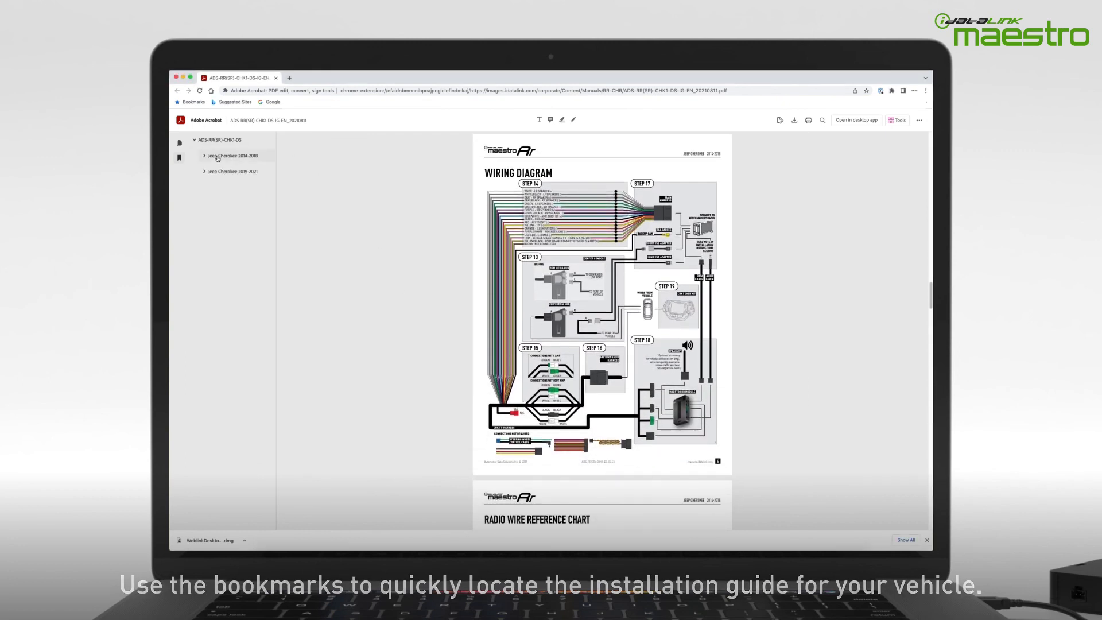
{"action": "left_click", "coordinate": [231, 156]}
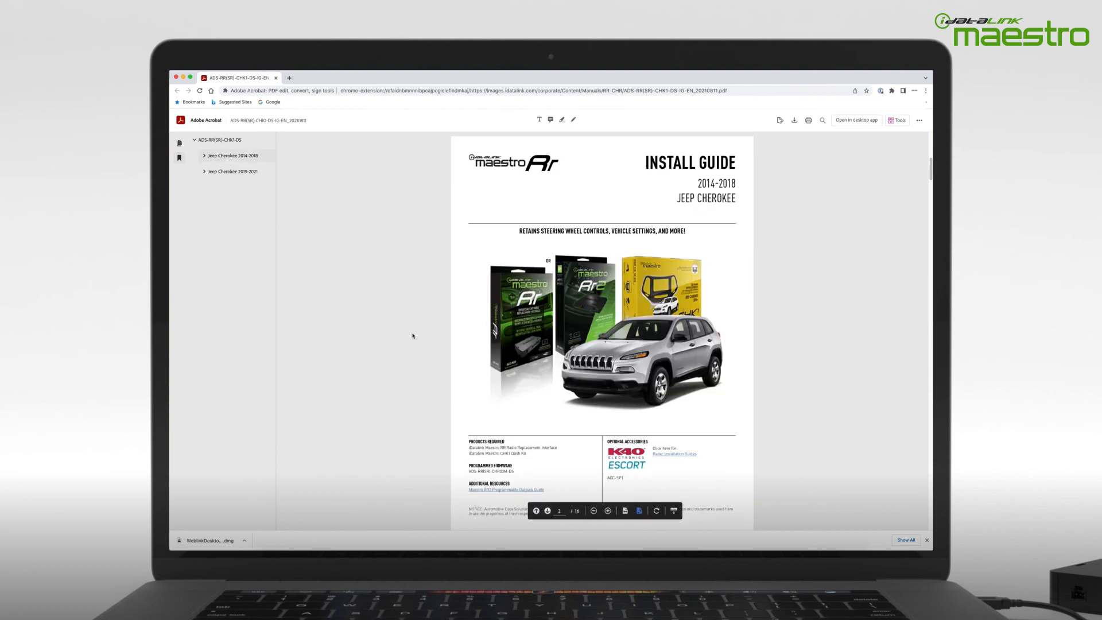
{"action": "left_click", "coordinate": [233, 171]}
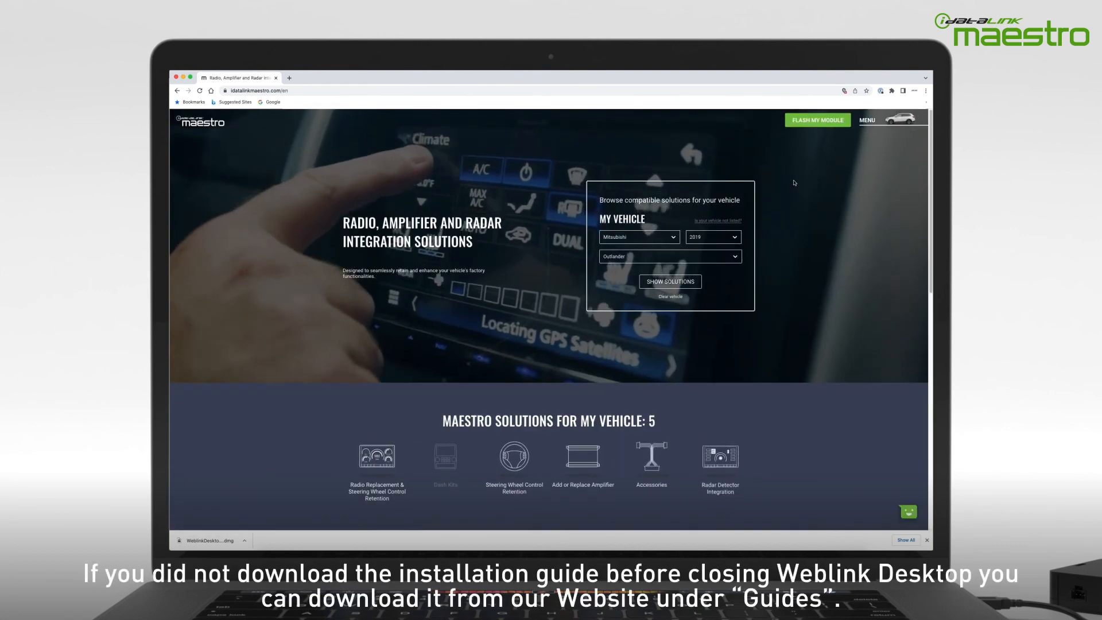
Search Radio Replacement guides for a 2016 Jeep Cherokee with Kenwood DNX875S
{"action": "left_click", "coordinate": [866, 120]}
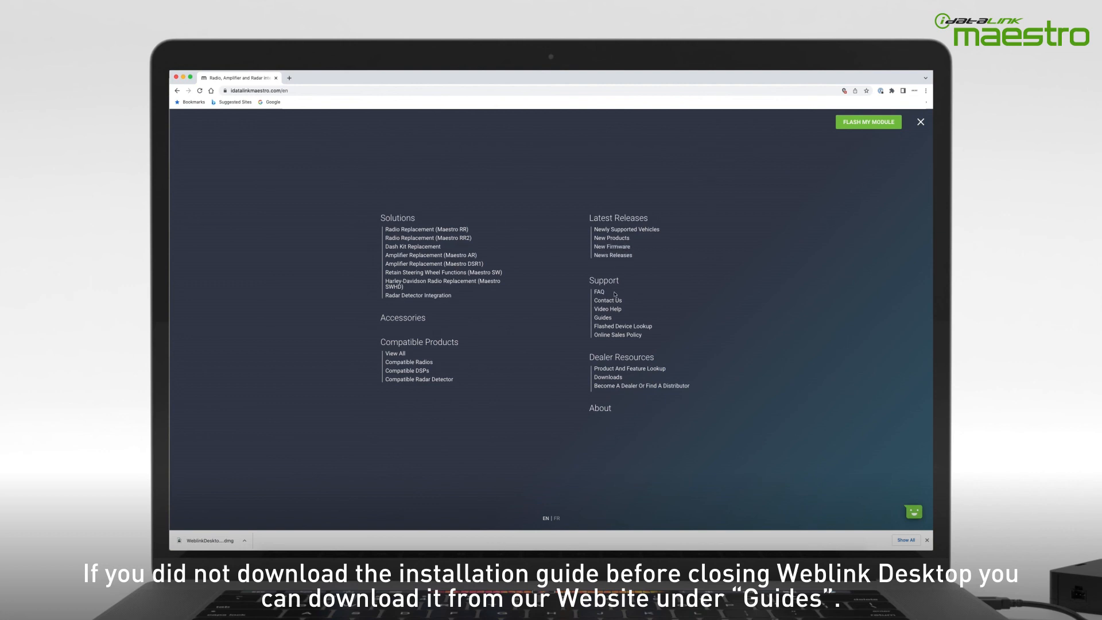
{"action": "left_click", "coordinate": [601, 317]}
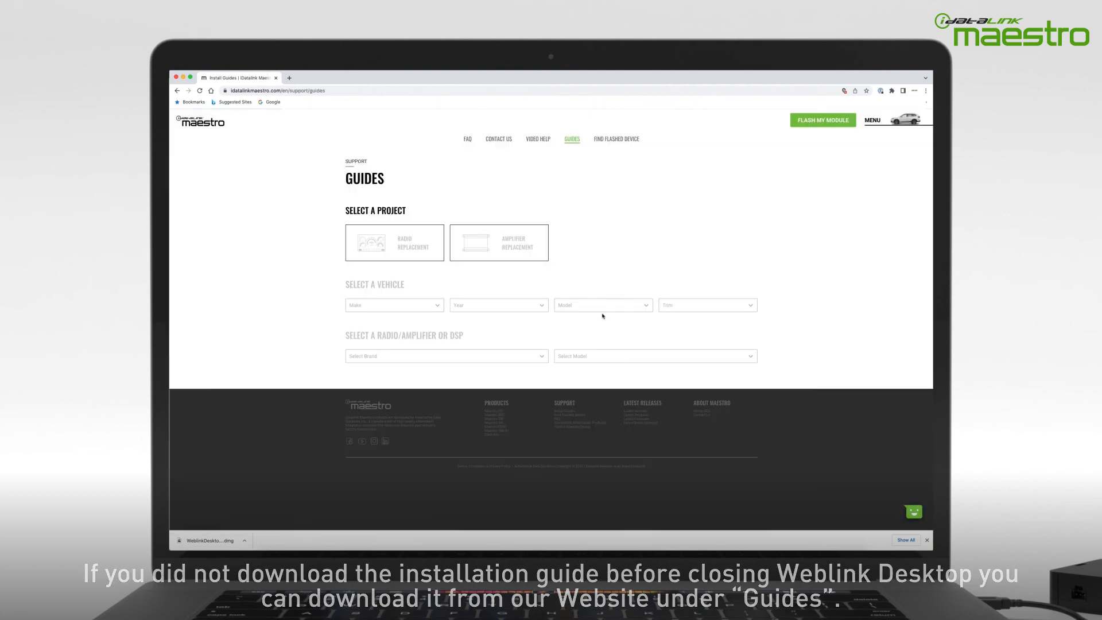
{"action": "left_click", "coordinate": [393, 305]}
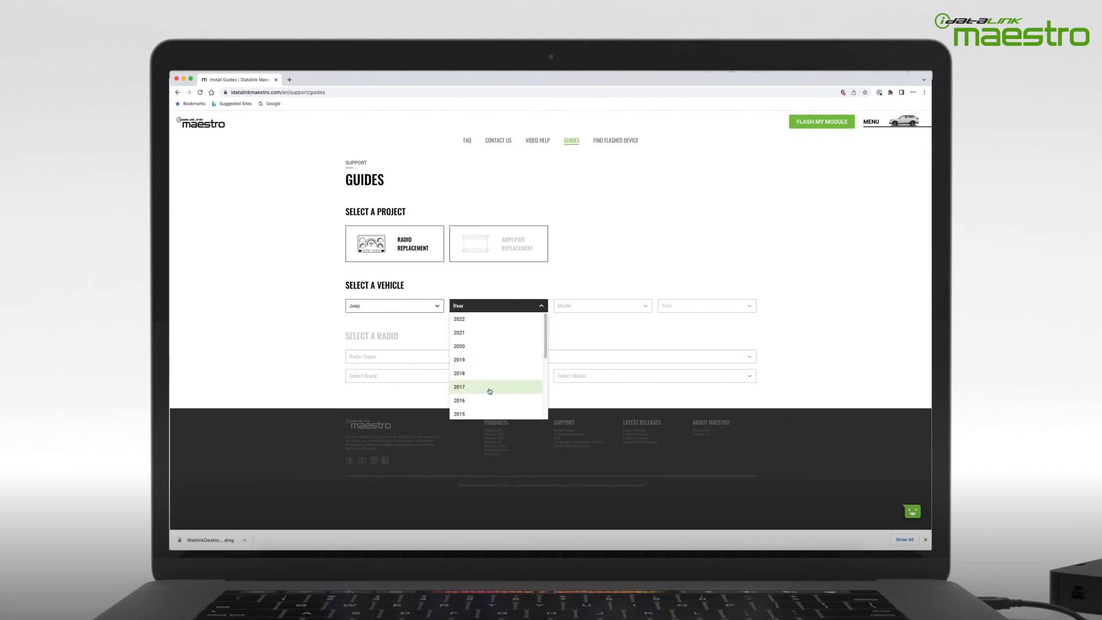
{"action": "left_click", "coordinate": [459, 400]}
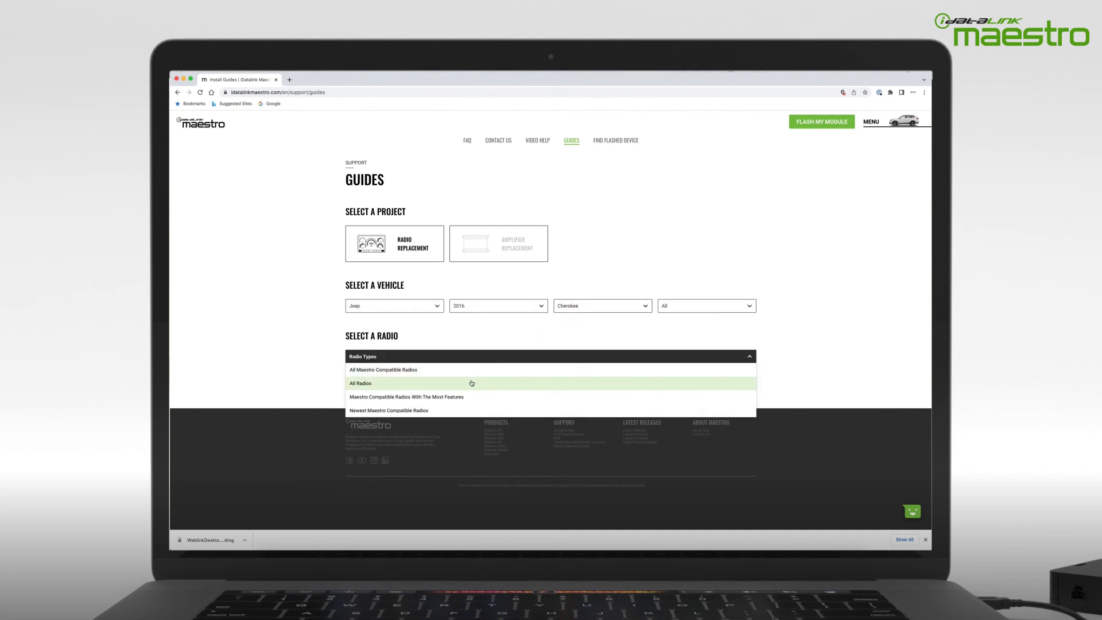
{"action": "left_click", "coordinate": [384, 370]}
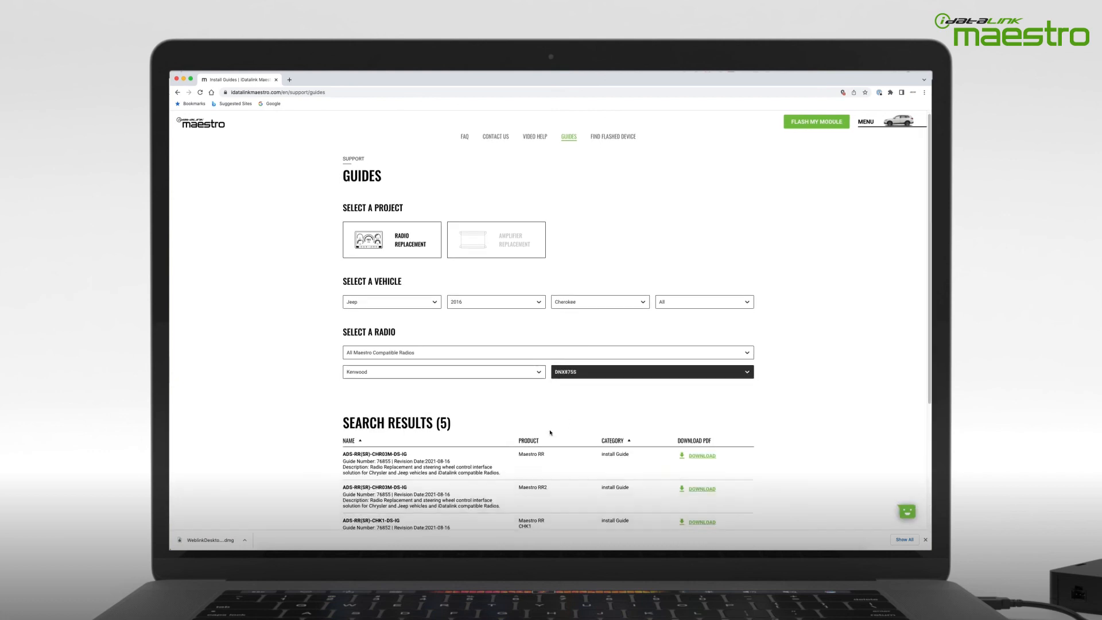
{"action": "scroll", "scroll_direction": "down", "scroll_amount": 3}
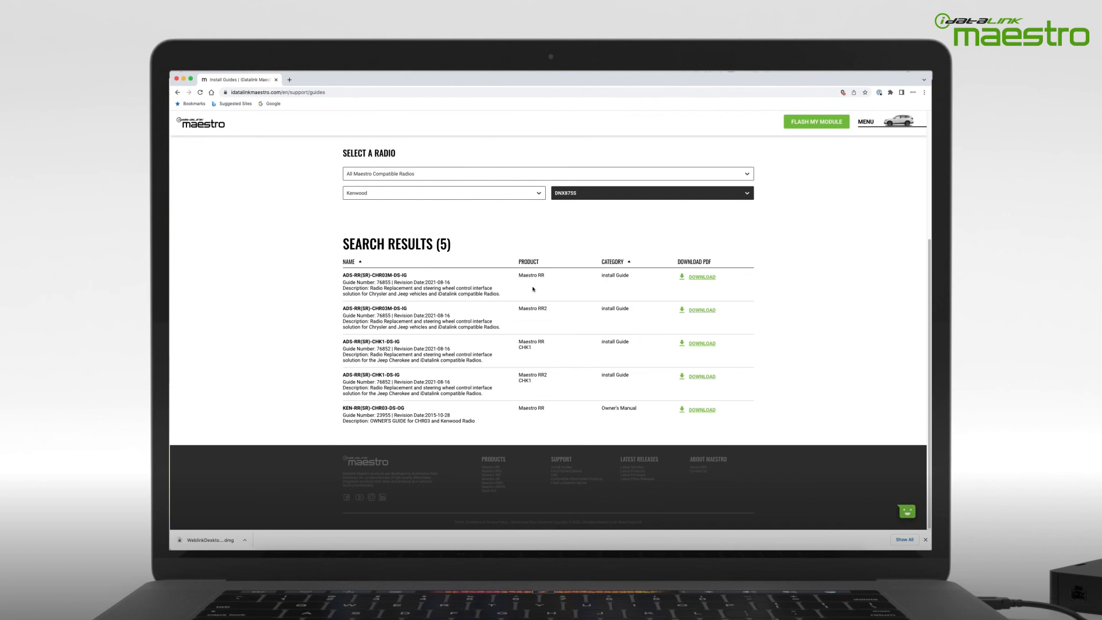
{"action": "mouse_move", "coordinate": [324, 398]}
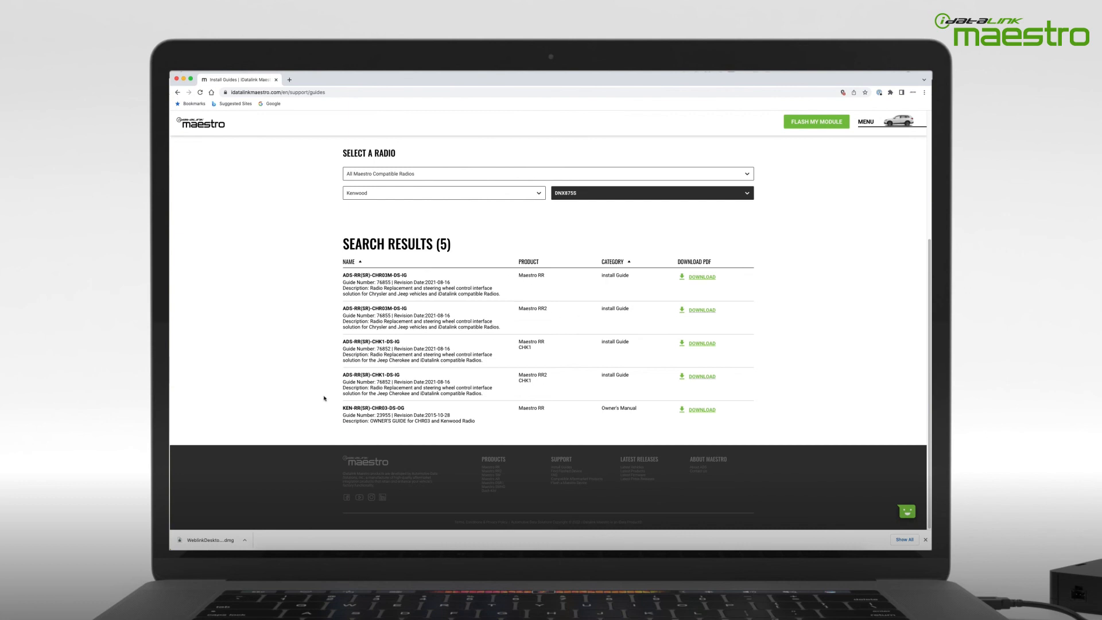